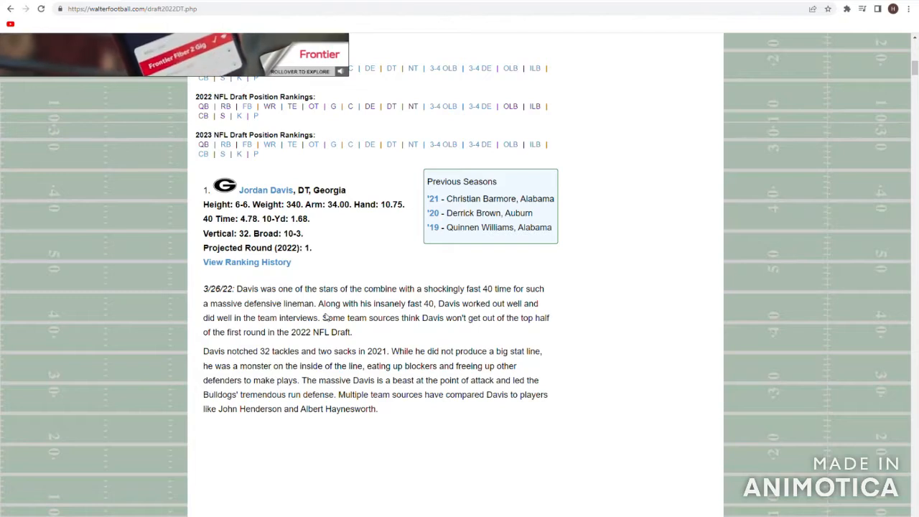
pyautogui.moveTo(293, 320)
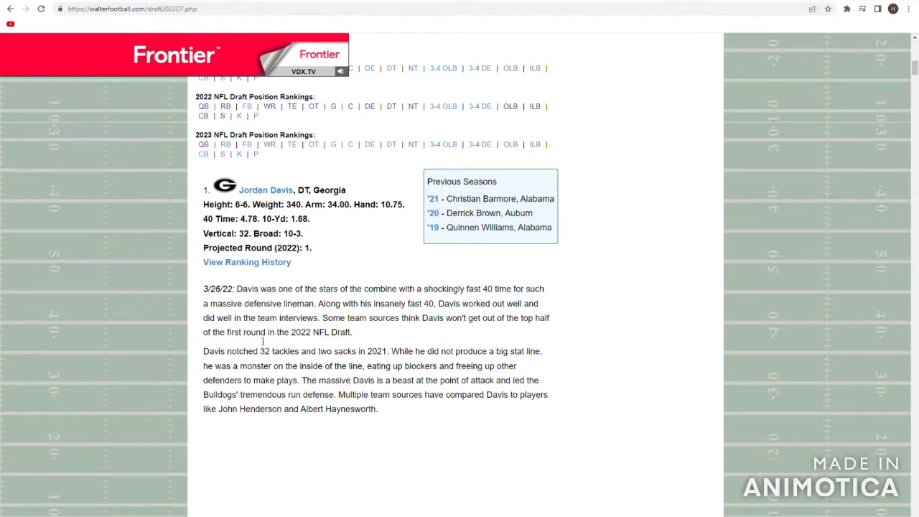
# - Clear Athleticism's 3.8 in D2 and enter 4 in E2 under 4-4.99
pyautogui.scroll(-3)
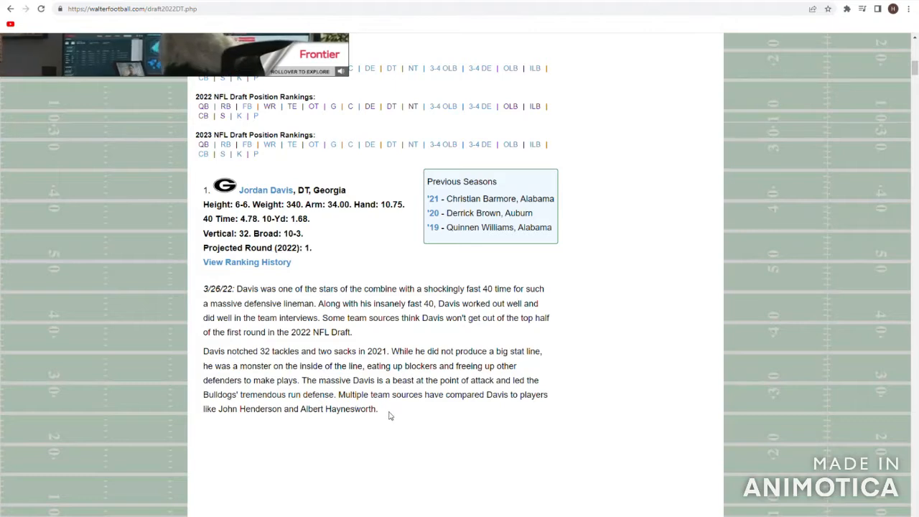
pyautogui.moveTo(307, 409); pyautogui.dragTo(378, 408)
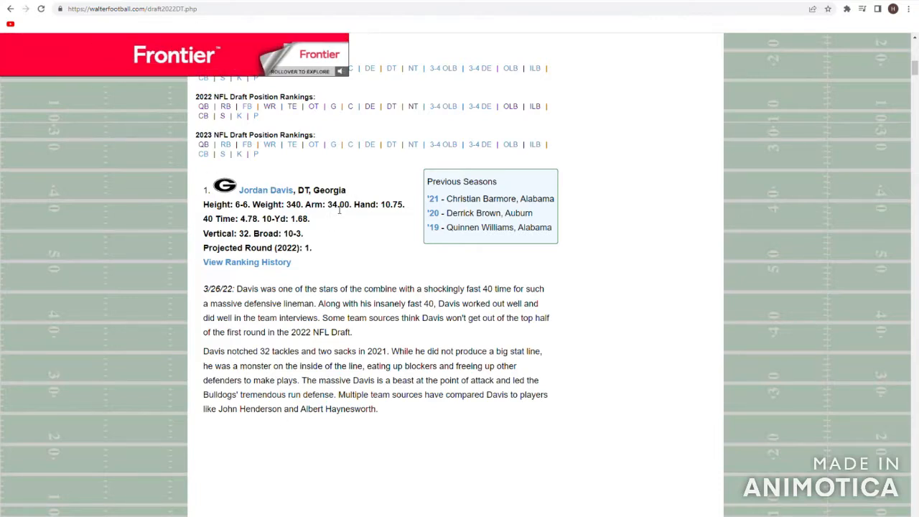
pyautogui.moveTo(270, 190); pyautogui.dragTo(347, 190)
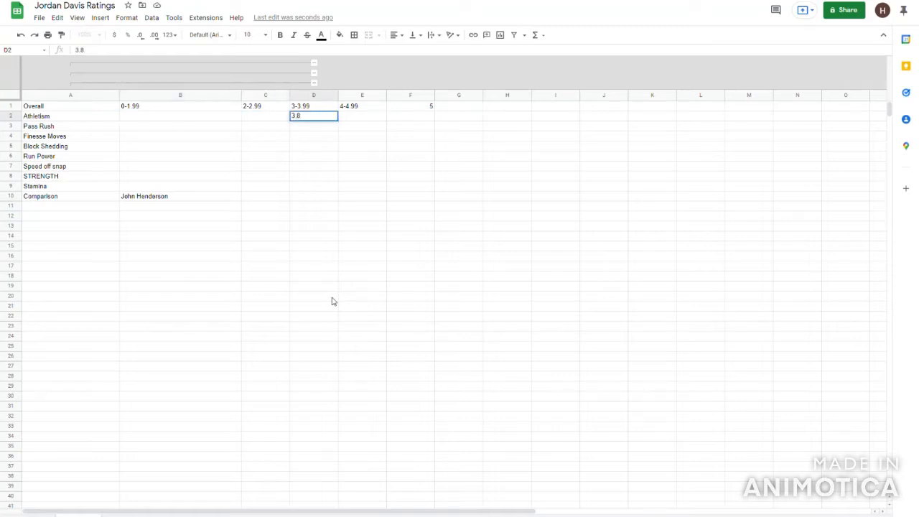
pyautogui.press('Delete')
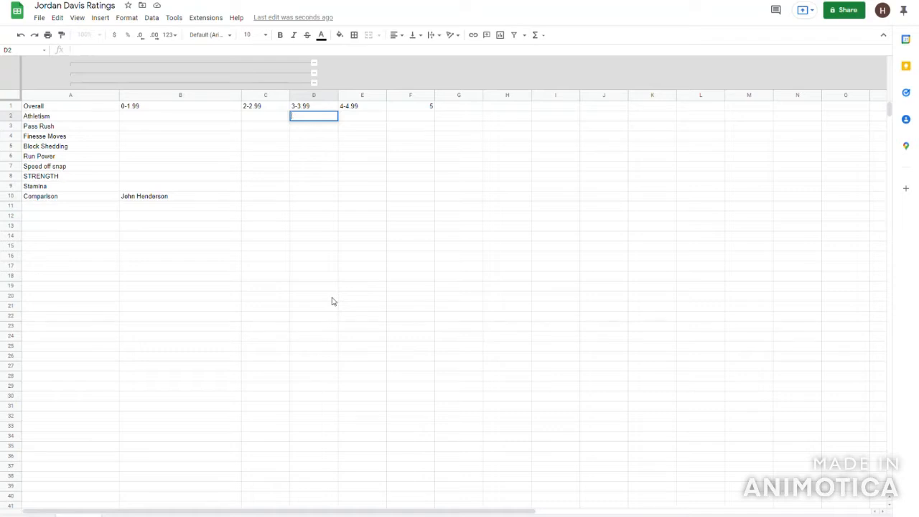
pyautogui.write('4')
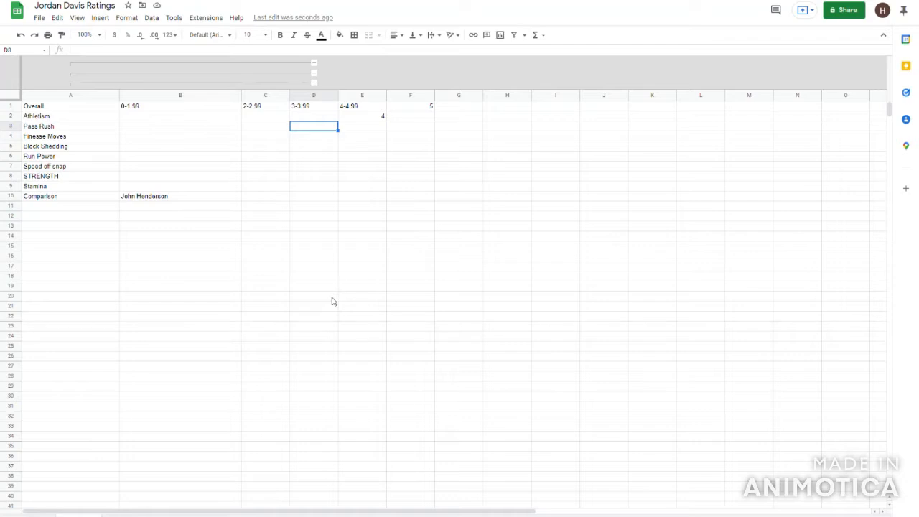
# - Enter 3.2 in D3, 2.75 in C4, 3.25 in D5 and 4.3 in E6
pyautogui.write('3.2')
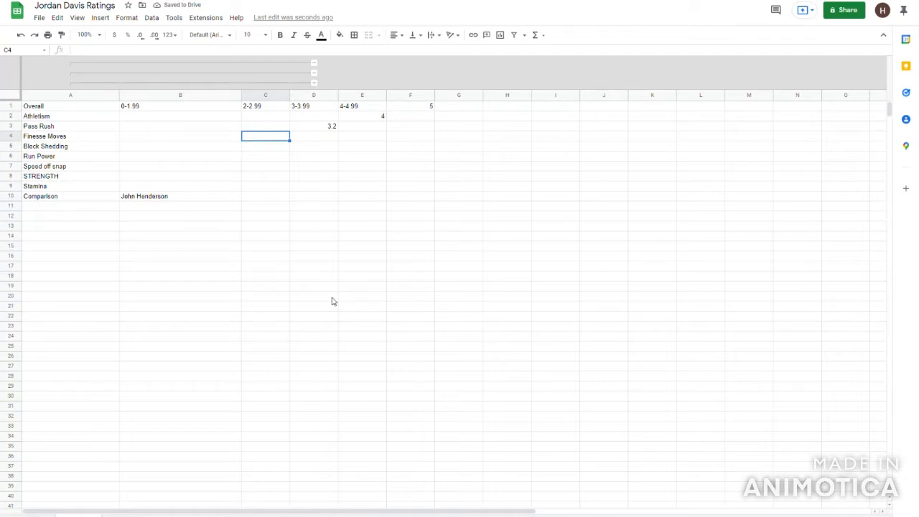
pyautogui.write('2.75')
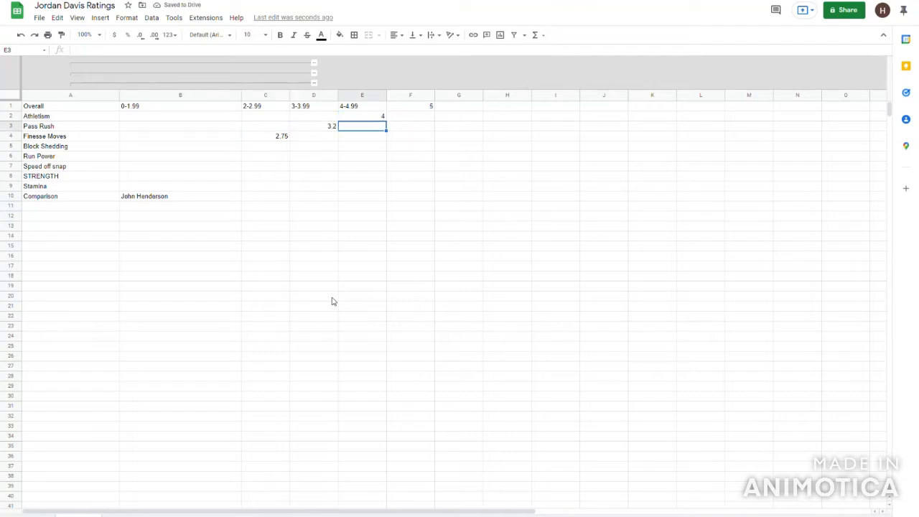
pyautogui.click(312, 136)
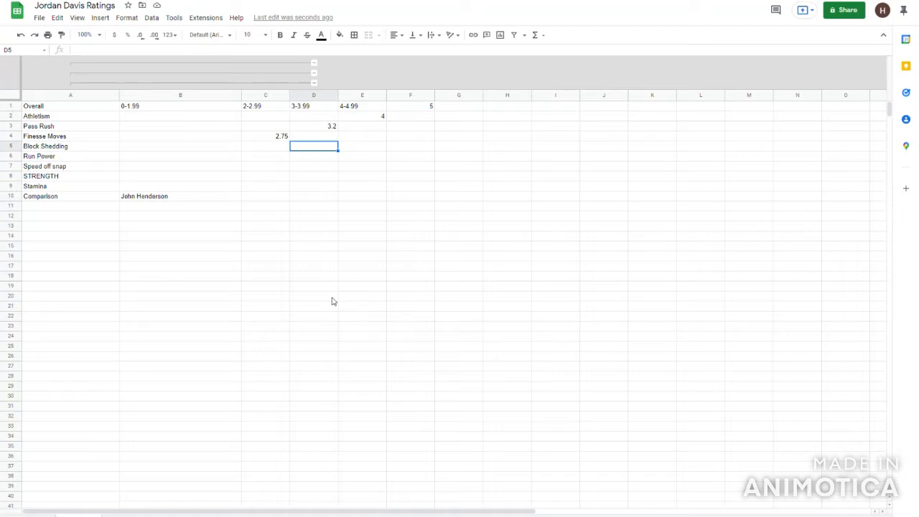
pyautogui.write('3.25')
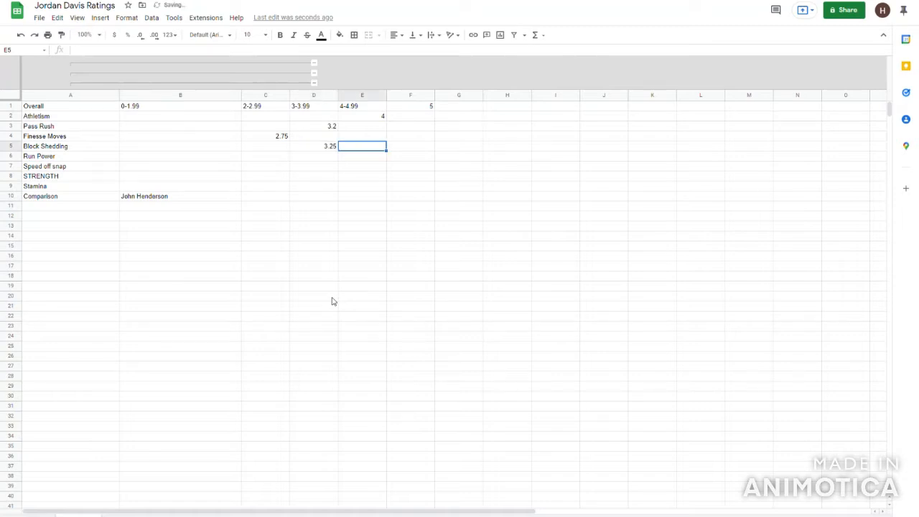
pyautogui.click(313, 146)
pyautogui.write('4')
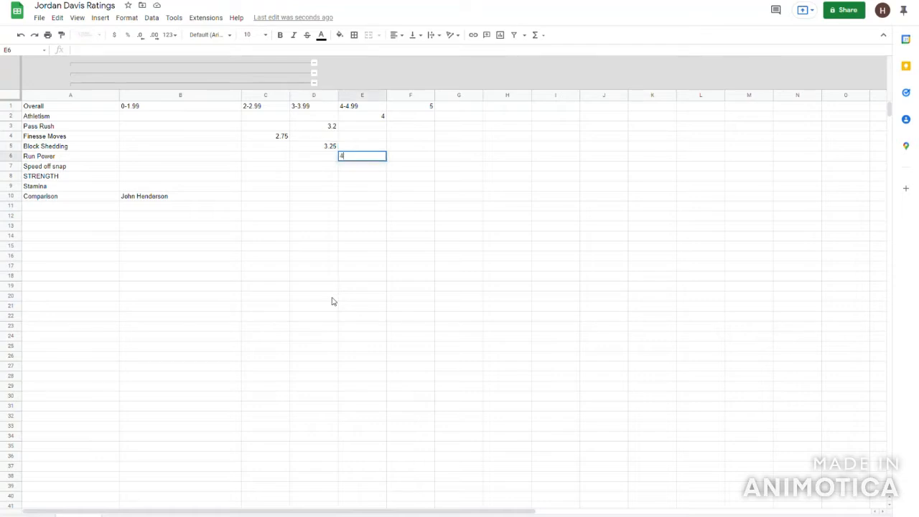
pyautogui.write('.3')
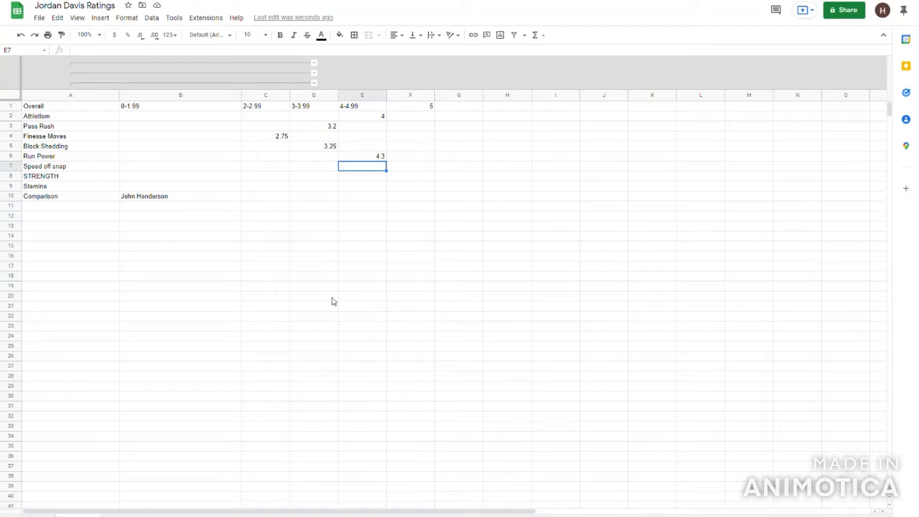
# - Enter 4.1 in E7, abandon a started 3.x STRENGTH score, and enter 4 in E8
pyautogui.write('4.1')
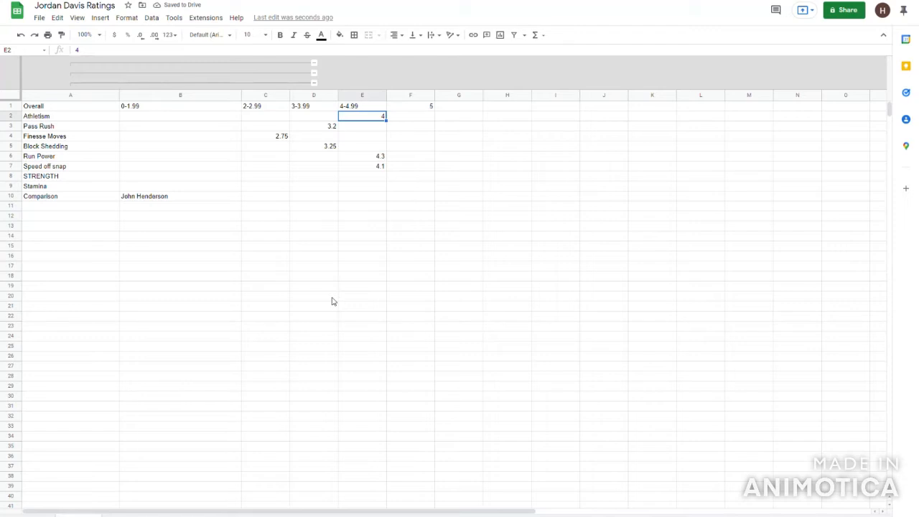
pyautogui.click(362, 166)
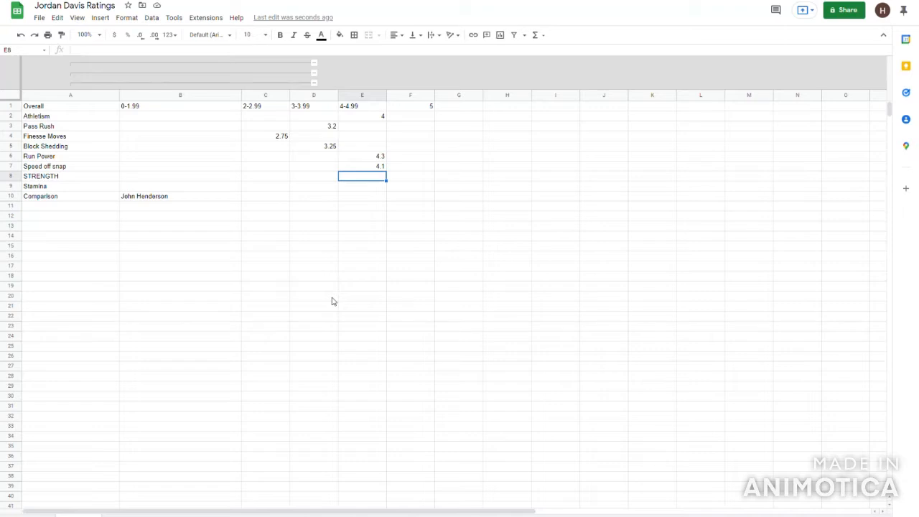
pyautogui.click(313, 176)
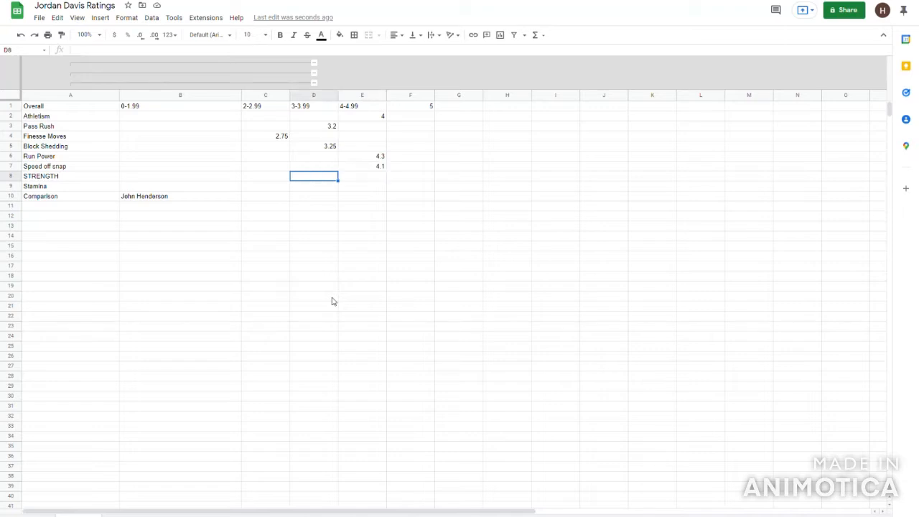
pyautogui.write('3.7')
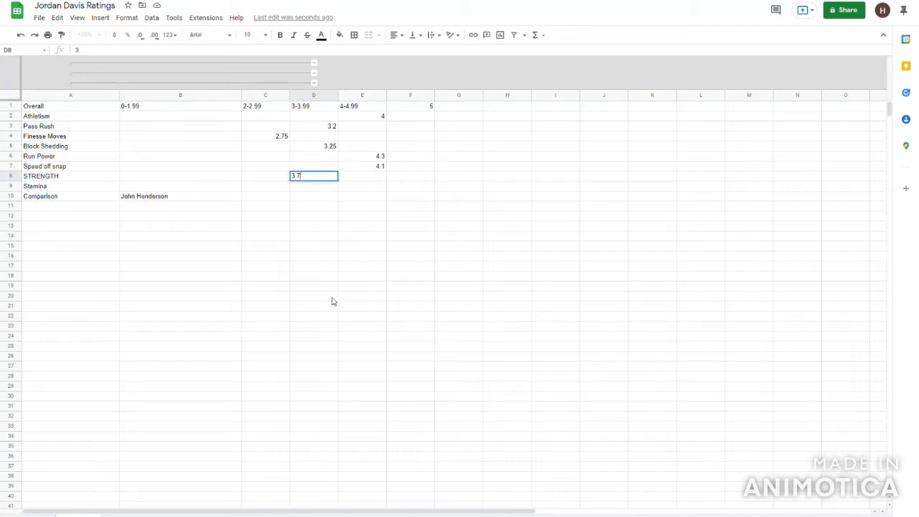
pyautogui.press('Enter')
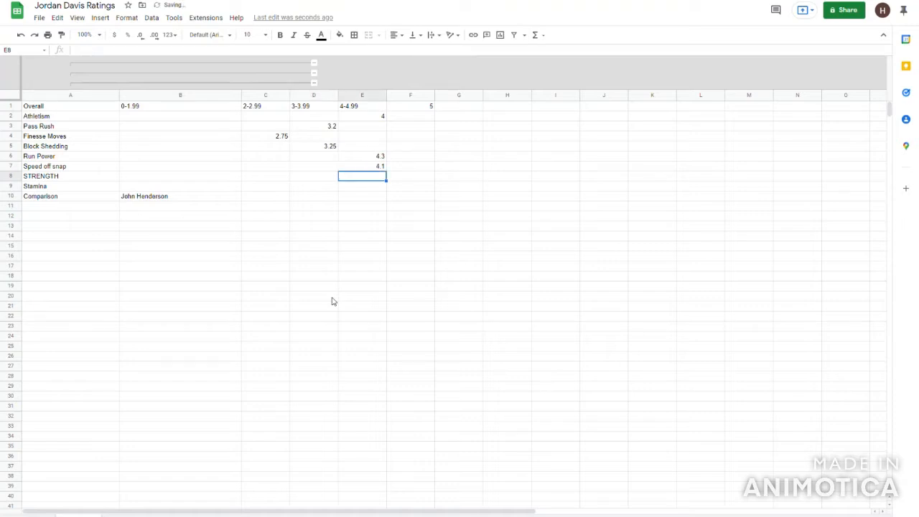
pyautogui.write('4')
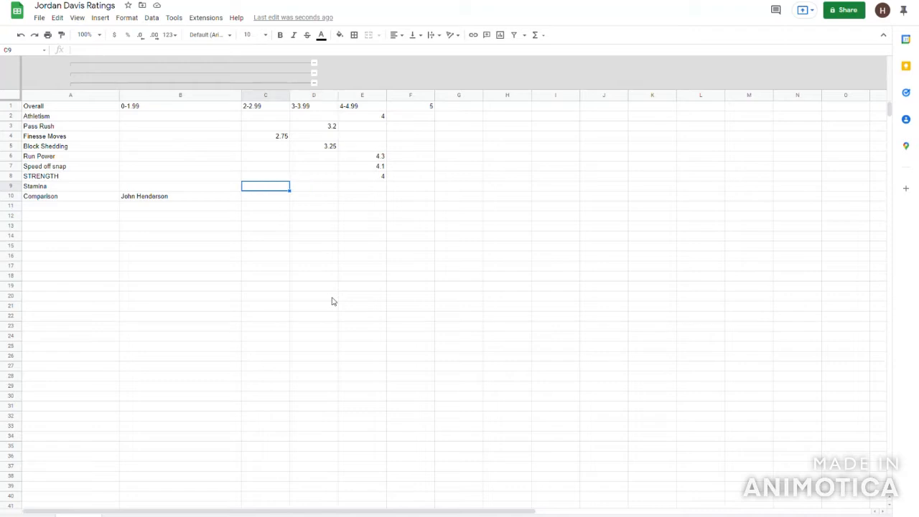
# - Enter 3 for Stamina in D9, then click around the sheet reviewing scores
pyautogui.write('3')
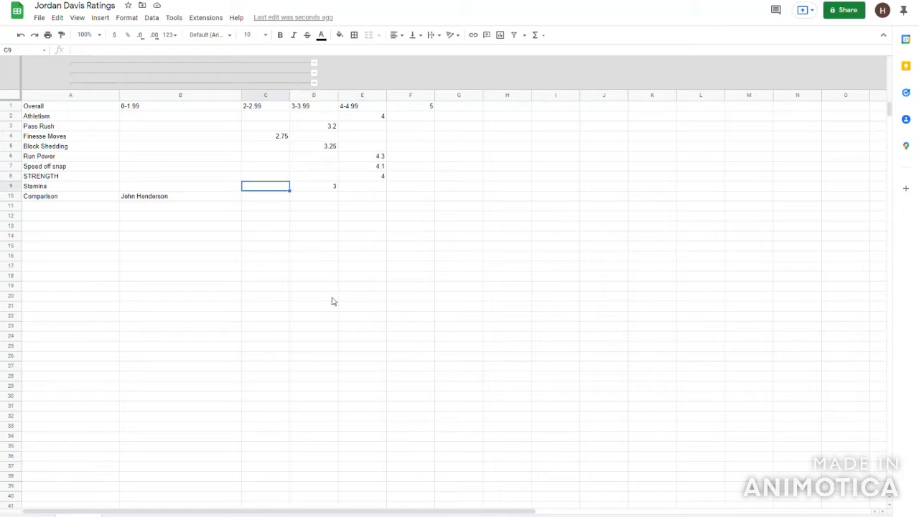
pyautogui.click(180, 196)
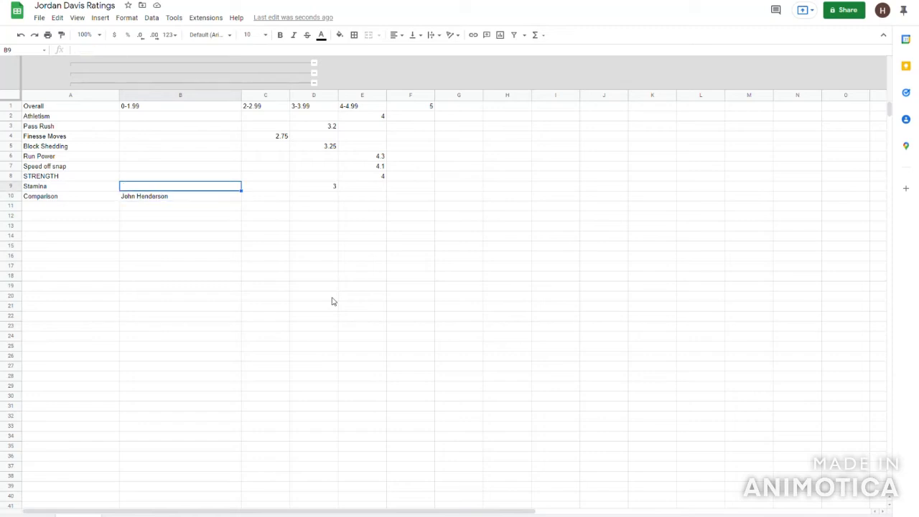
pyautogui.click(313, 176)
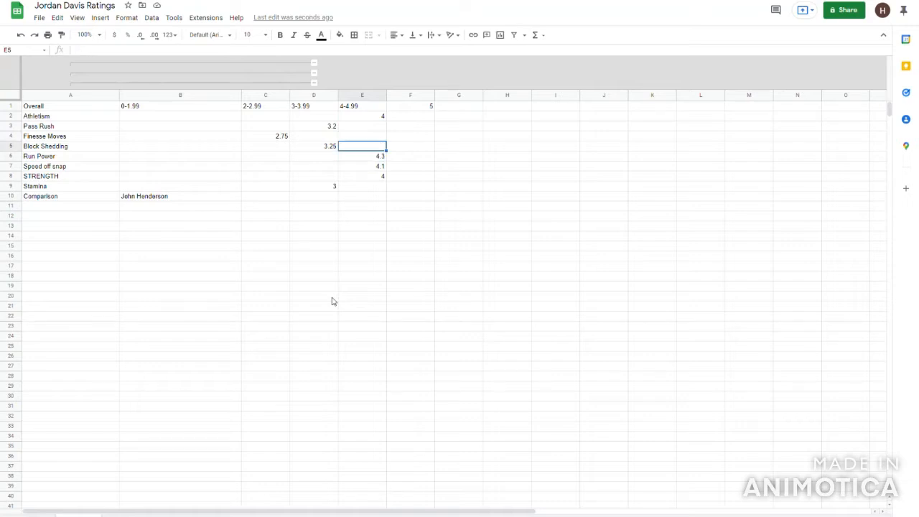
pyautogui.click(410, 116)
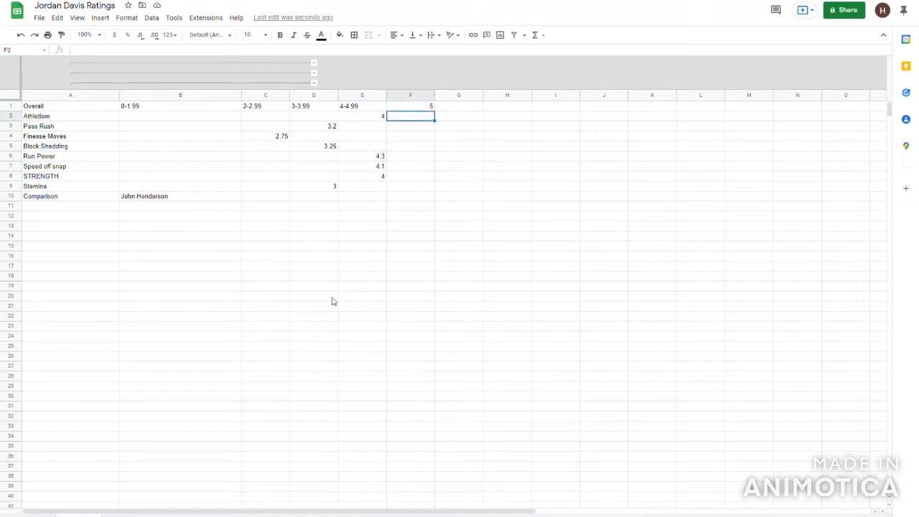
pyautogui.click(361, 116)
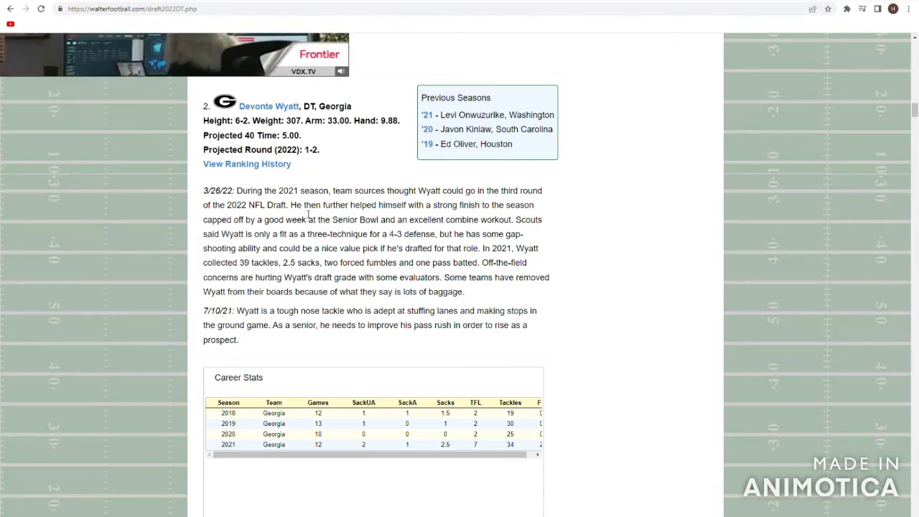
# - Select Wyatt's 3/26/22 paragraph from his strong finish to the off-field concerns
pyautogui.moveTo(304, 205); pyautogui.dragTo(485, 204)
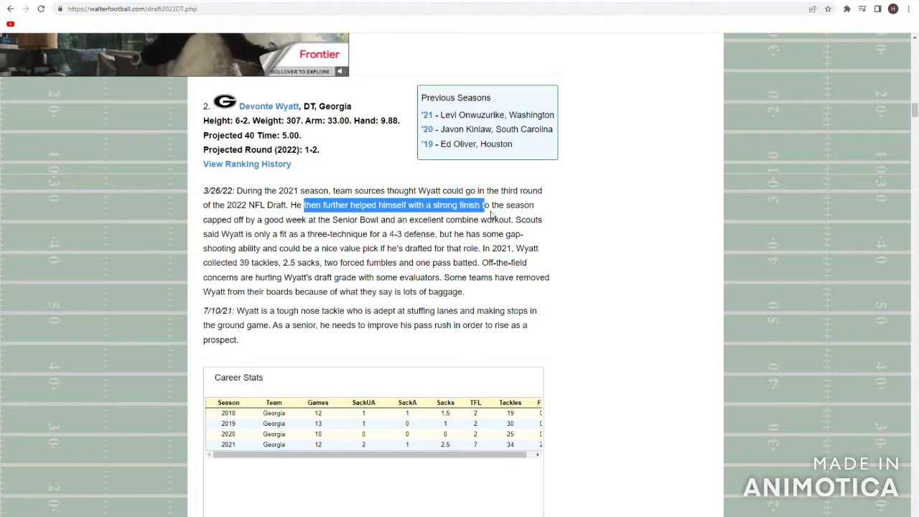
pyautogui.moveTo(485, 205); pyautogui.dragTo(316, 234)
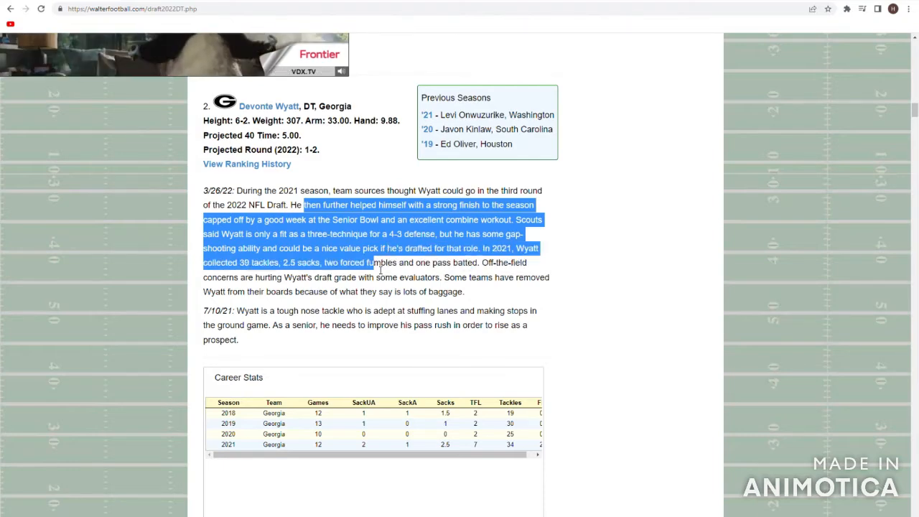
pyautogui.moveTo(370, 262); pyautogui.dragTo(496, 278)
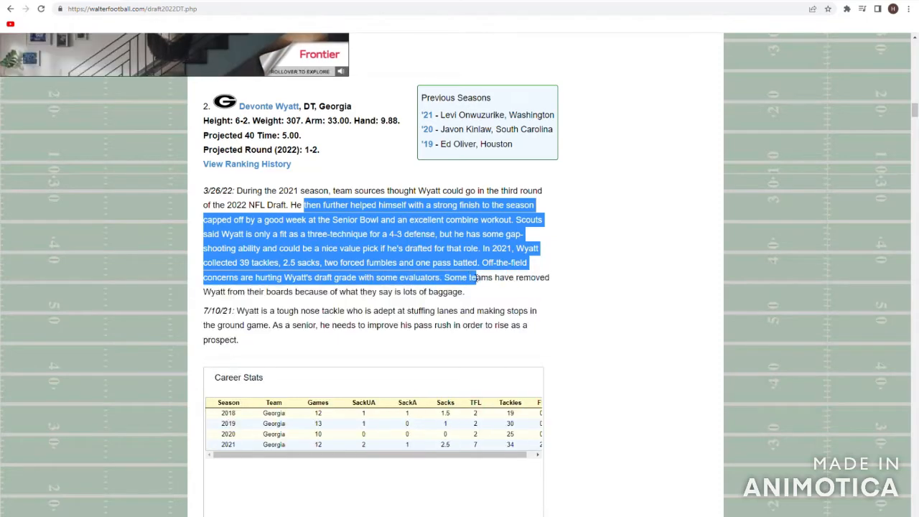
pyautogui.moveTo(474, 278); pyautogui.dragTo(465, 291)
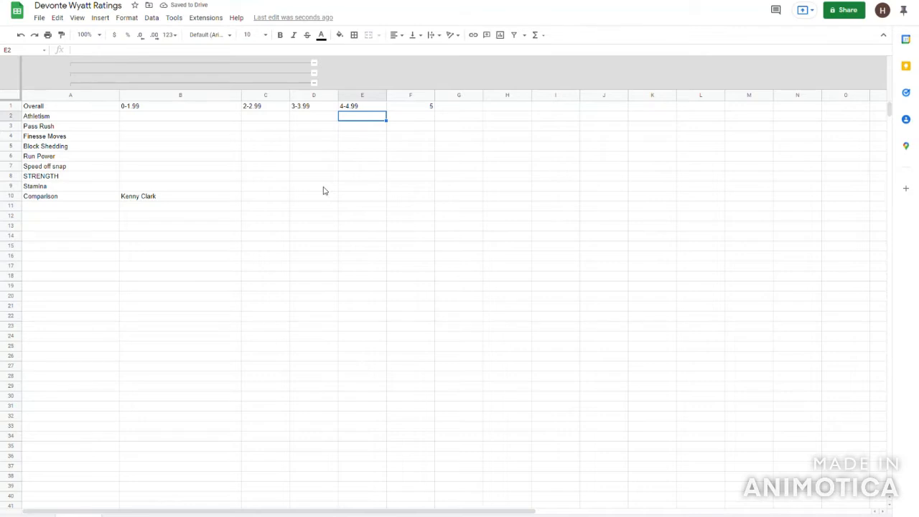
# - Review cells B8 and B10, then select D2 for Athleticism under 3-3.99
pyautogui.click(180, 176)
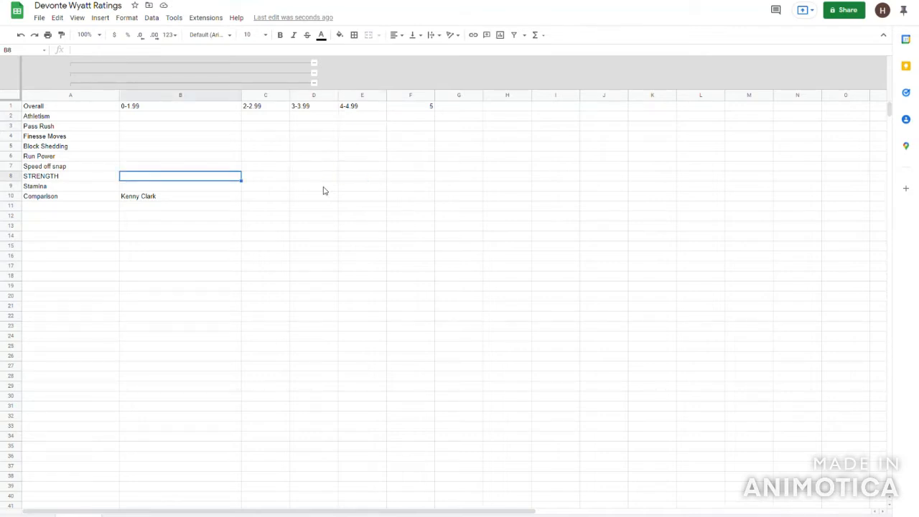
pyautogui.click(180, 196)
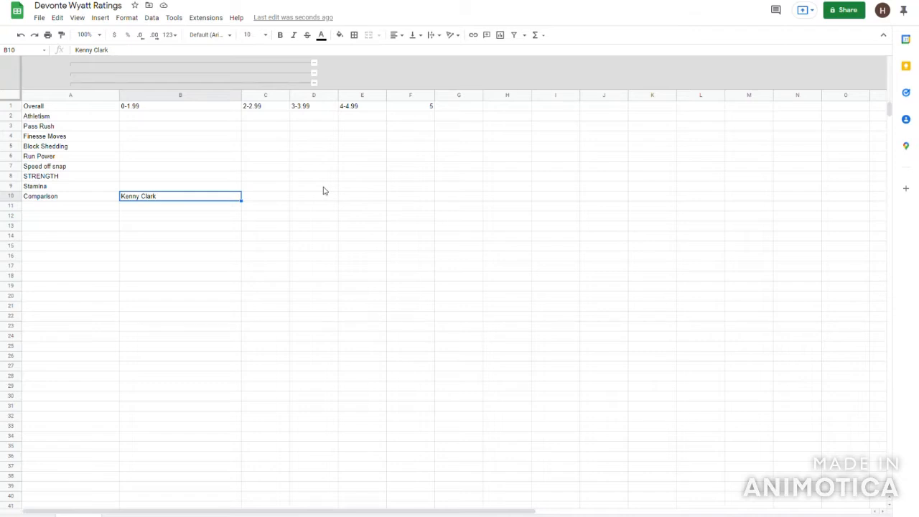
pyautogui.click(181, 146)
pyautogui.write('3')
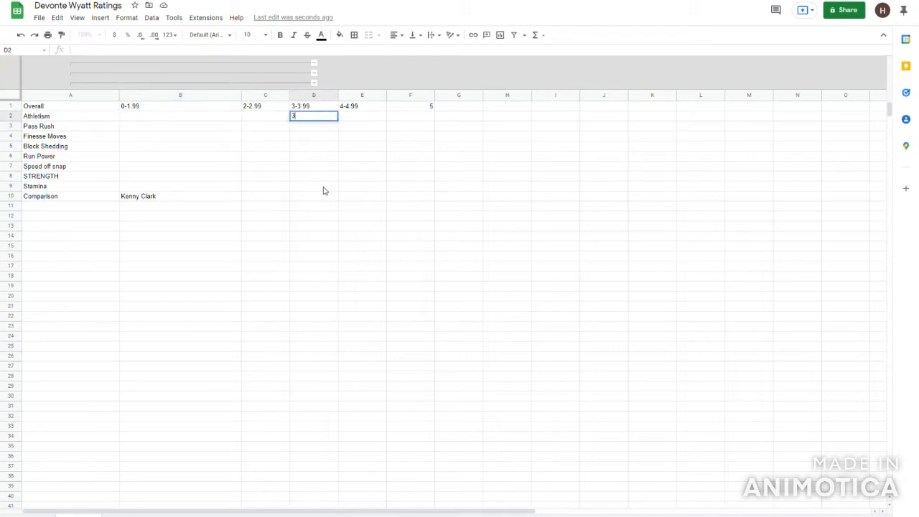
# - Enter 3.65 in D2, 3.8 in D3, 3.4 in D4 and 4.4 in E5
pyautogui.write('.65')
pyautogui.press('Enter')
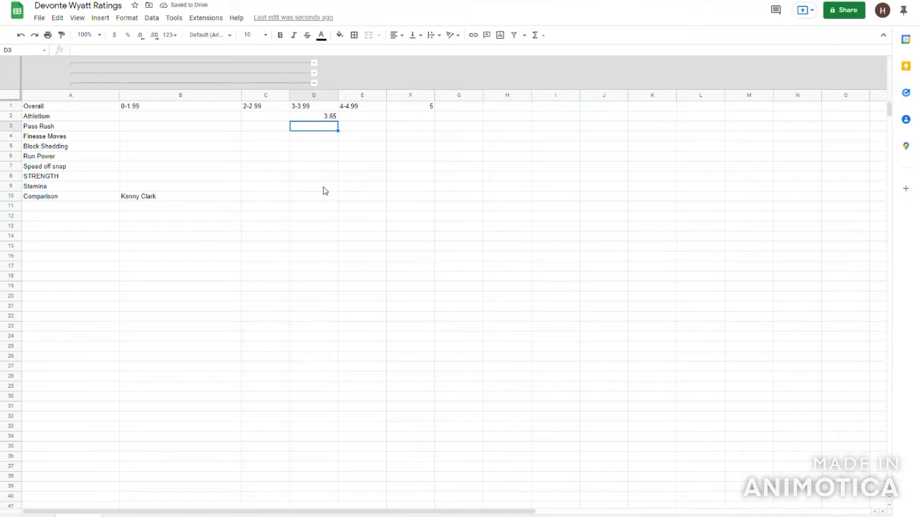
pyautogui.write('3.8')
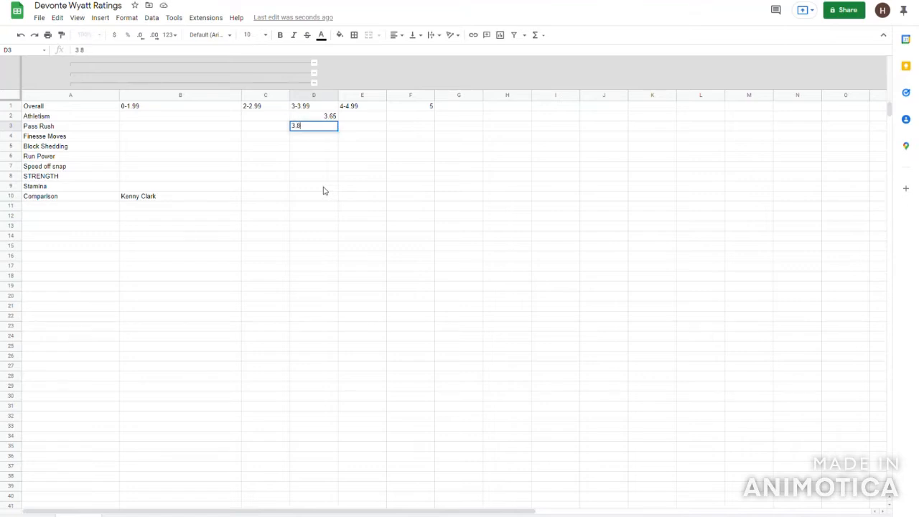
pyautogui.press('Enter')
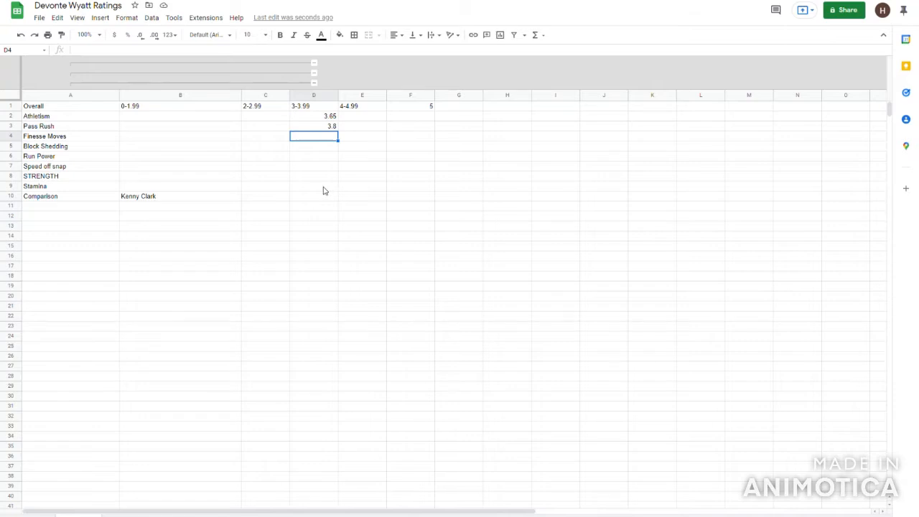
pyautogui.click(44, 135)
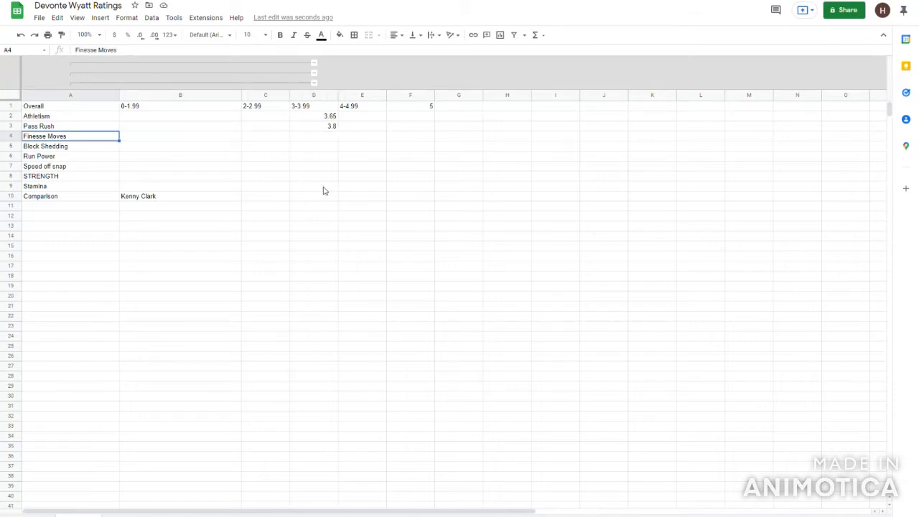
pyautogui.click(313, 135)
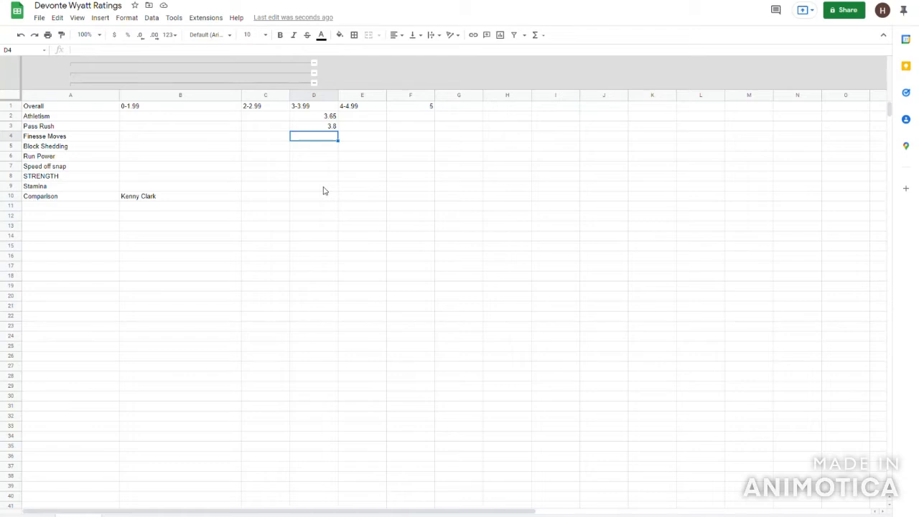
pyautogui.write('3.4')
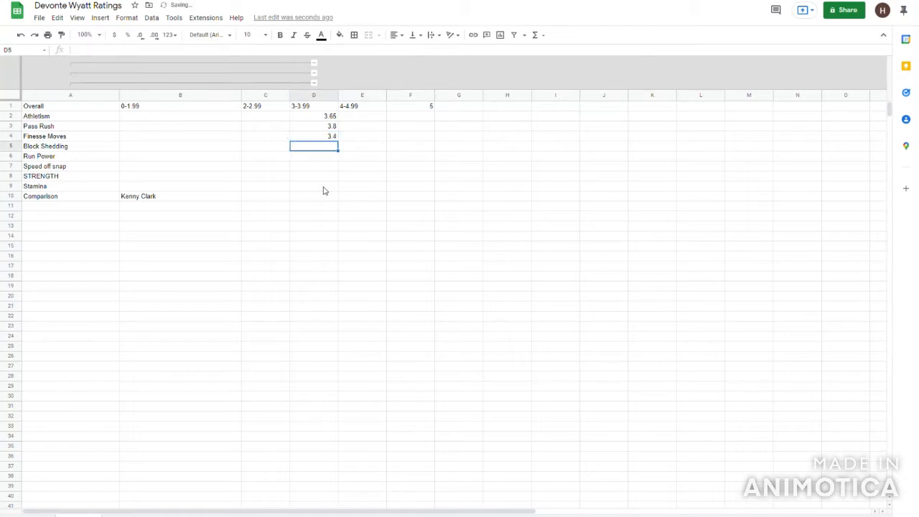
pyautogui.write('4.4')
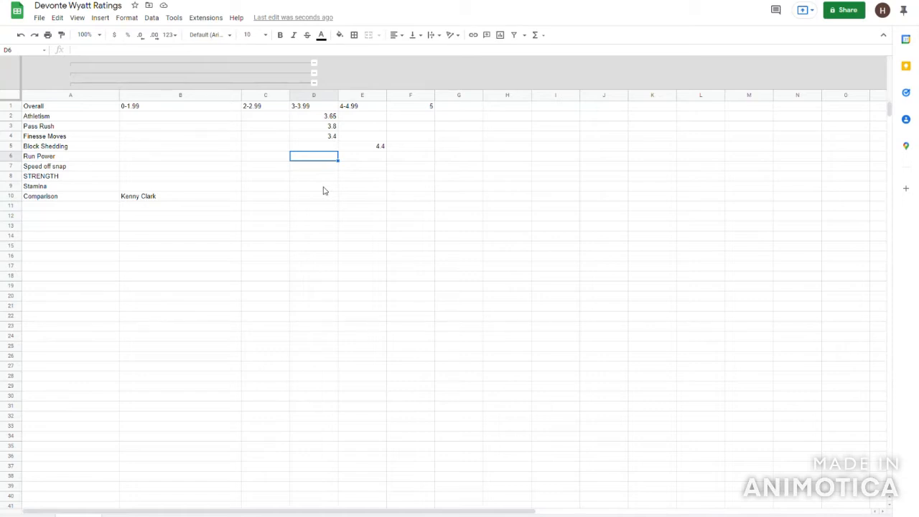
# - Enter Run Power 3.2, Speed off snap 3.1 and STRENGTH 3.5 under 3-3.99
pyautogui.write('3.2')
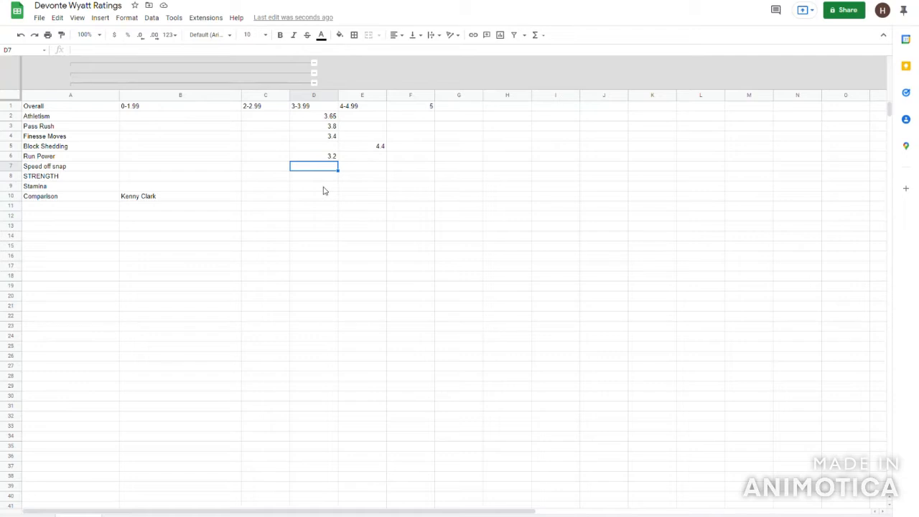
pyautogui.write('3.1')
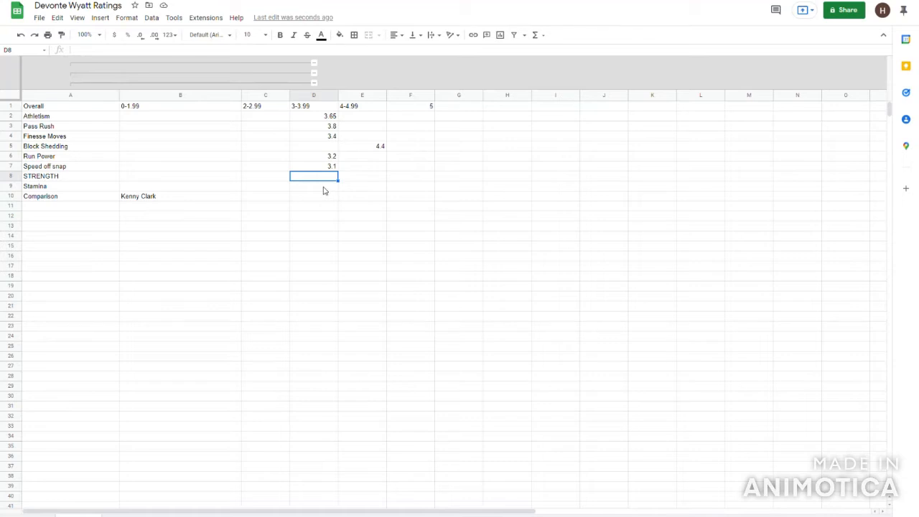
pyautogui.write('3')
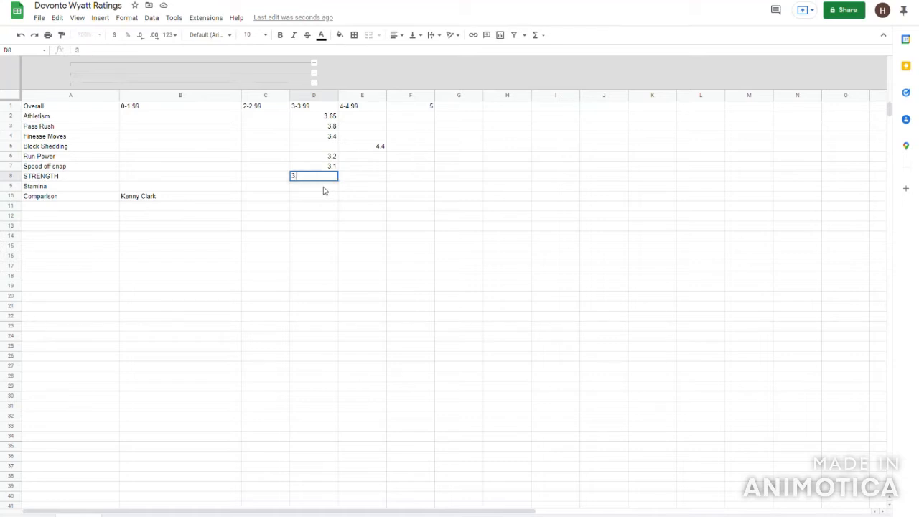
pyautogui.write('3.5')
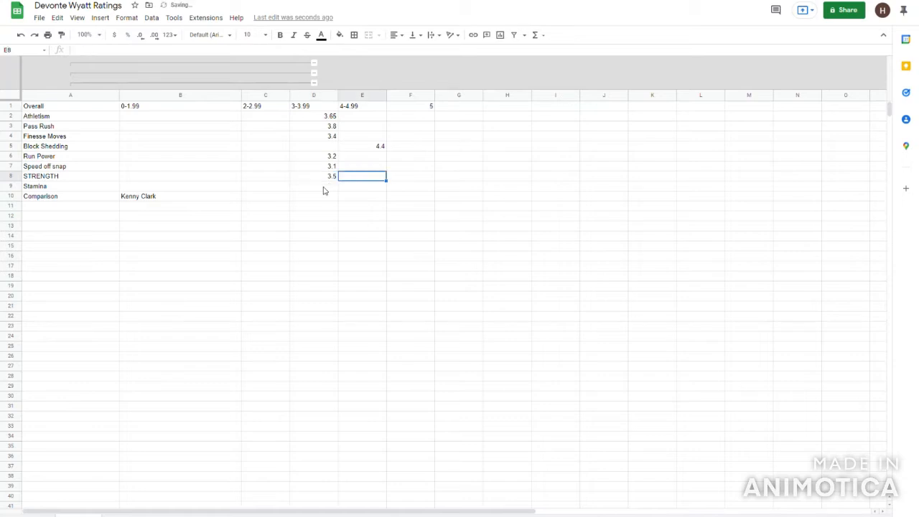
# - Start typing a 2.3 Stamina score in C9 under 2-2.99
pyautogui.click(314, 186)
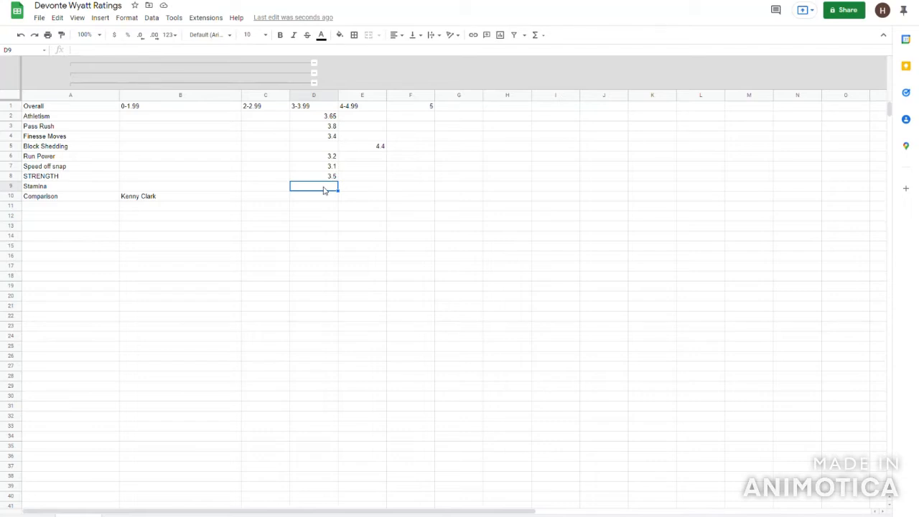
pyautogui.click(265, 187)
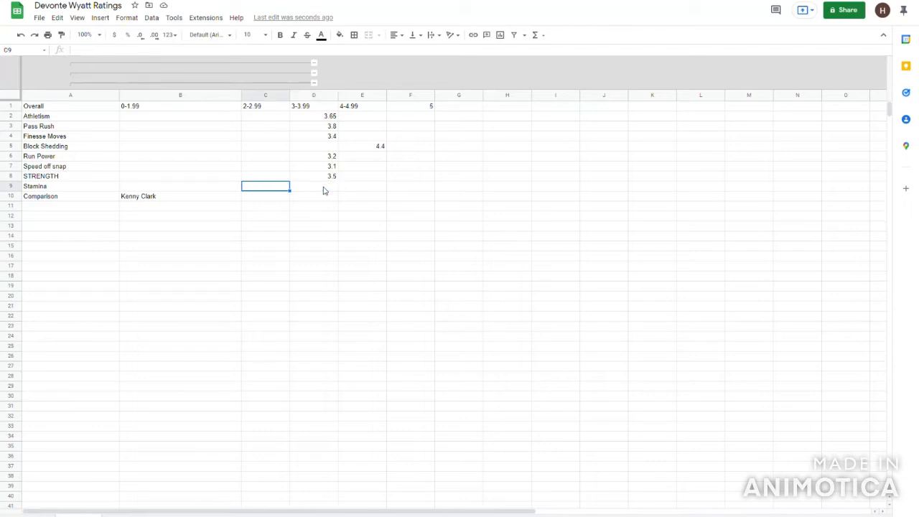
pyautogui.write('2')
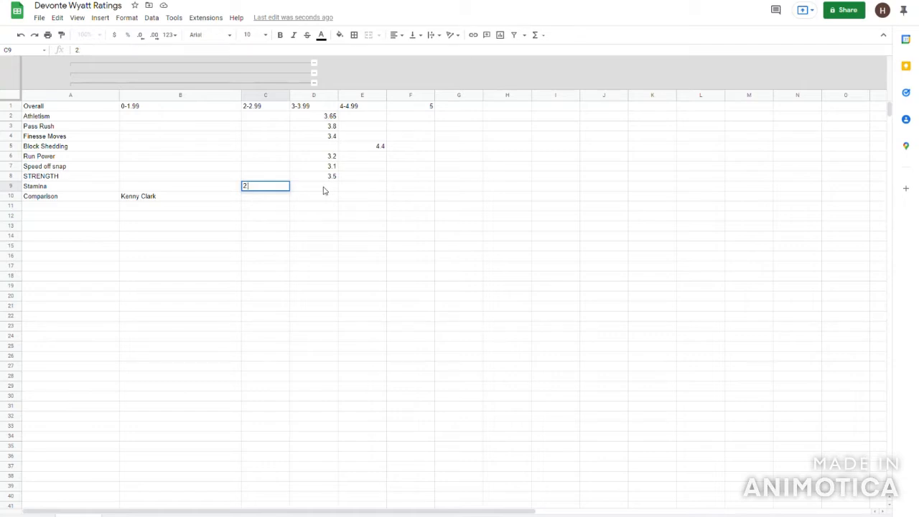
pyautogui.write('.3')
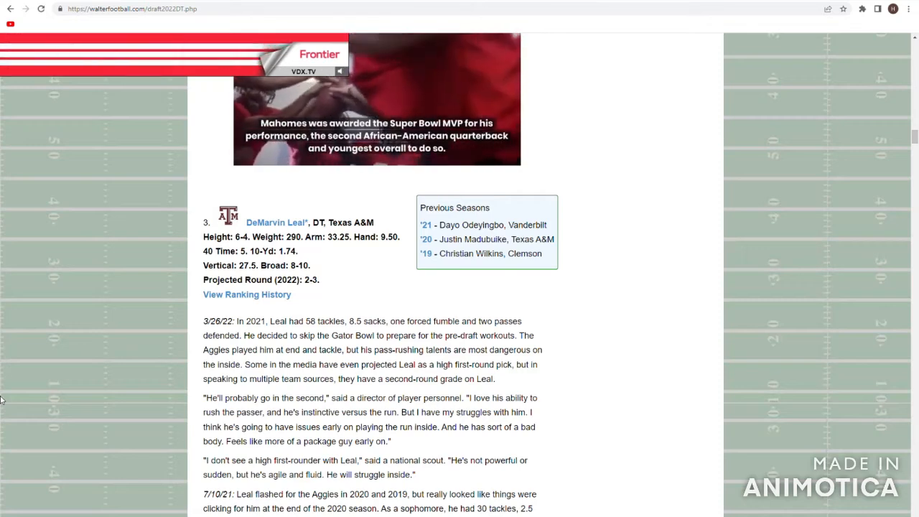
# - Scroll down the walterfootball page to DeMarvin Leal's entry
pyautogui.scroll(-3)
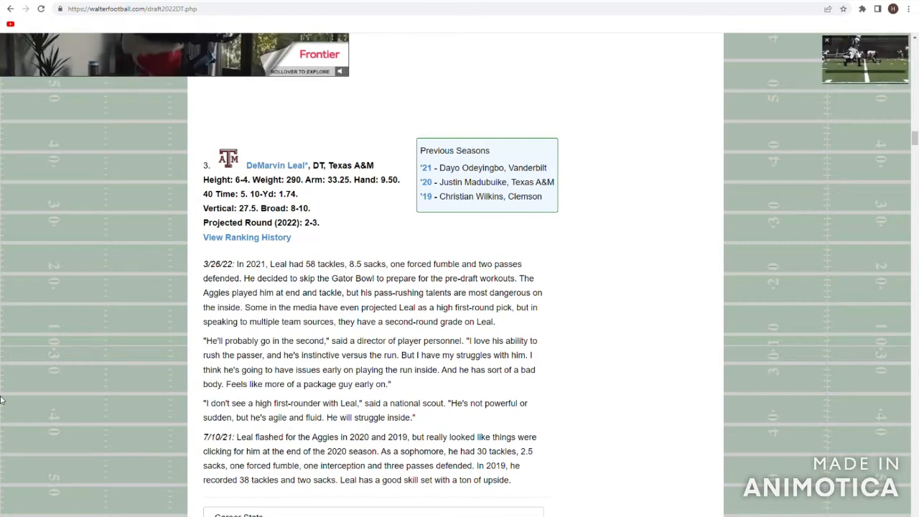
# - Highlight the scout's quote calling Leal a high first-rounder
pyautogui.moveTo(407, 370); pyautogui.dragTo(442, 385)
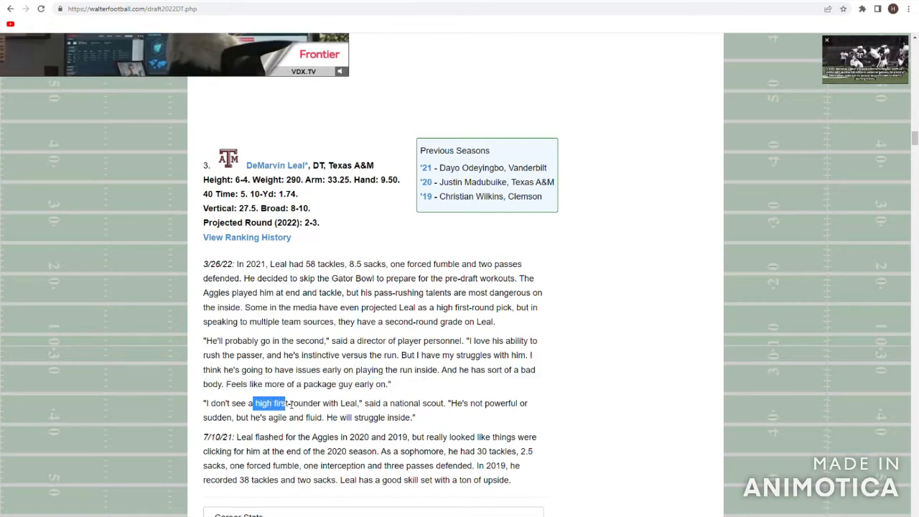
pyautogui.moveTo(255, 403); pyautogui.dragTo(366, 403)
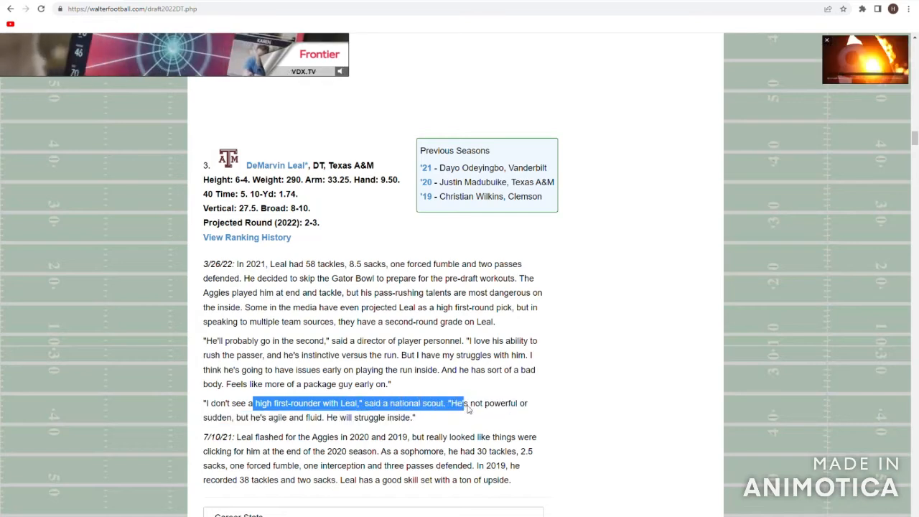
pyautogui.moveTo(466, 403); pyautogui.dragTo(398, 436)
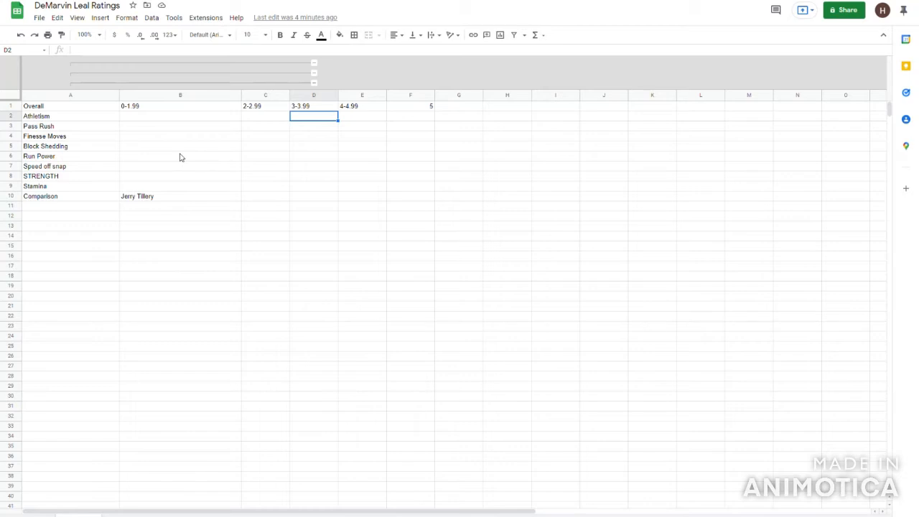
# - Enter Athletism 3.5 in D2 and Pass Rush 3.6 in D3 under 3–3.99
pyautogui.write('3 5')
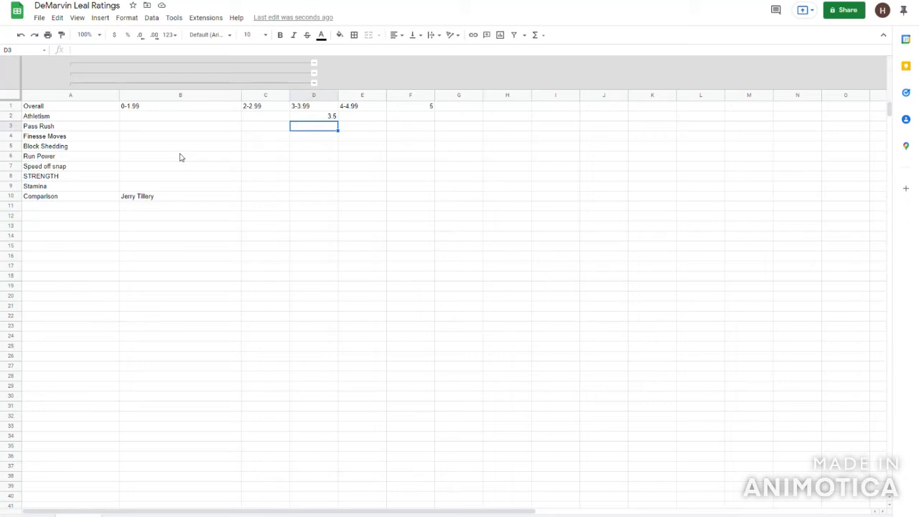
pyautogui.write('3.6')
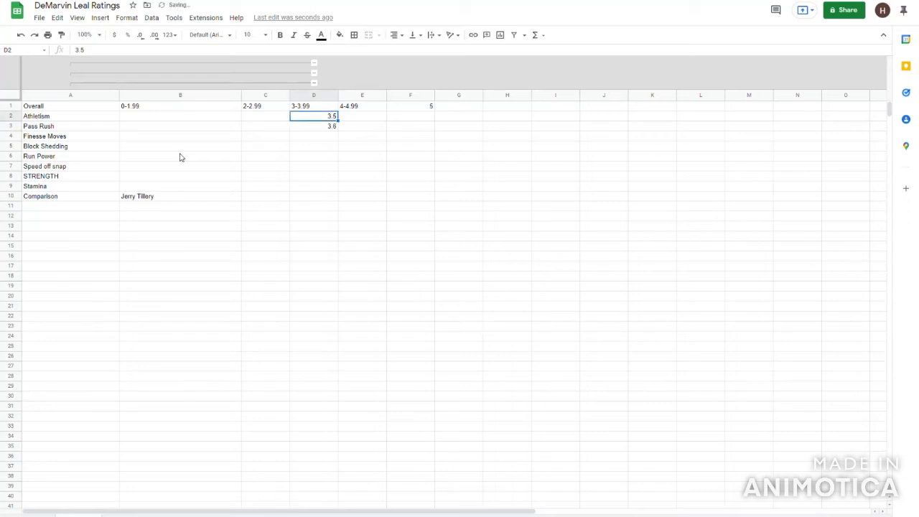
pyautogui.press('Enter')
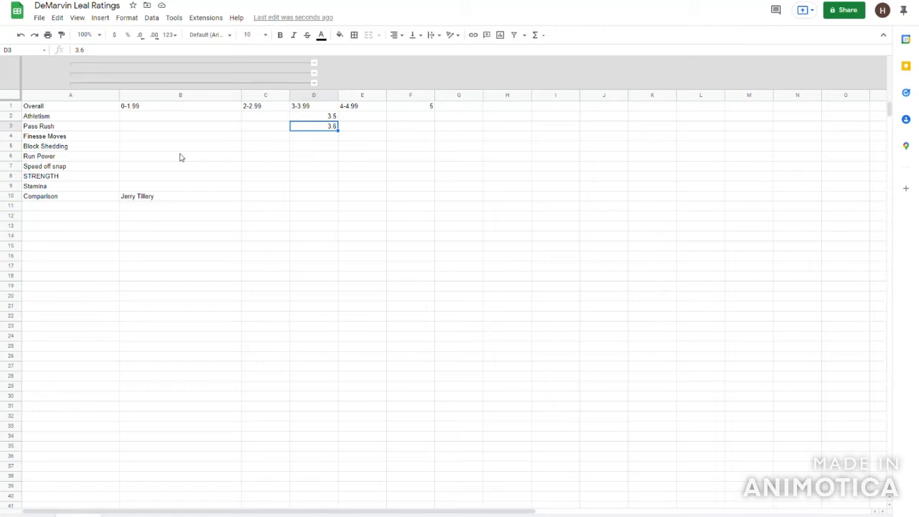
pyautogui.click(361, 136)
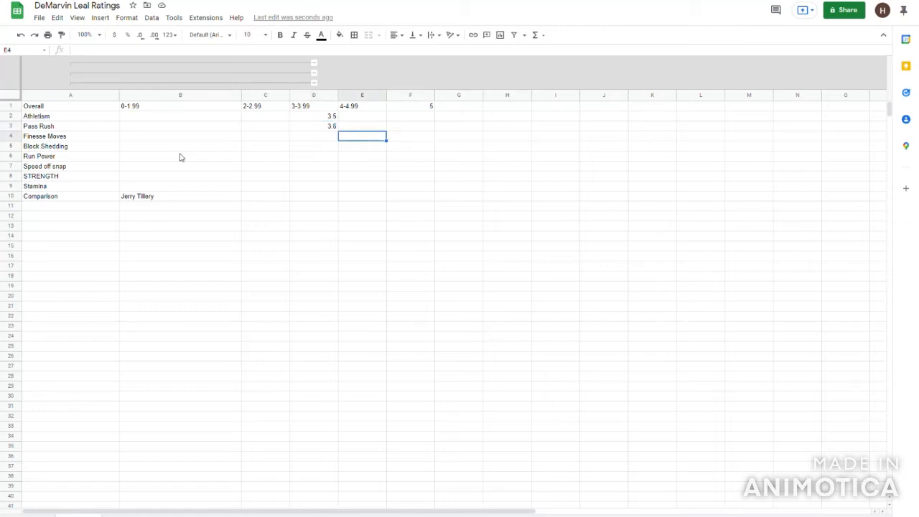
# - Enter Finesse Moves 3.5 and Block Shedding 3.4 under 3–3.99, and Run Power 2.1 under 2–2.99
pyautogui.click(314, 125)
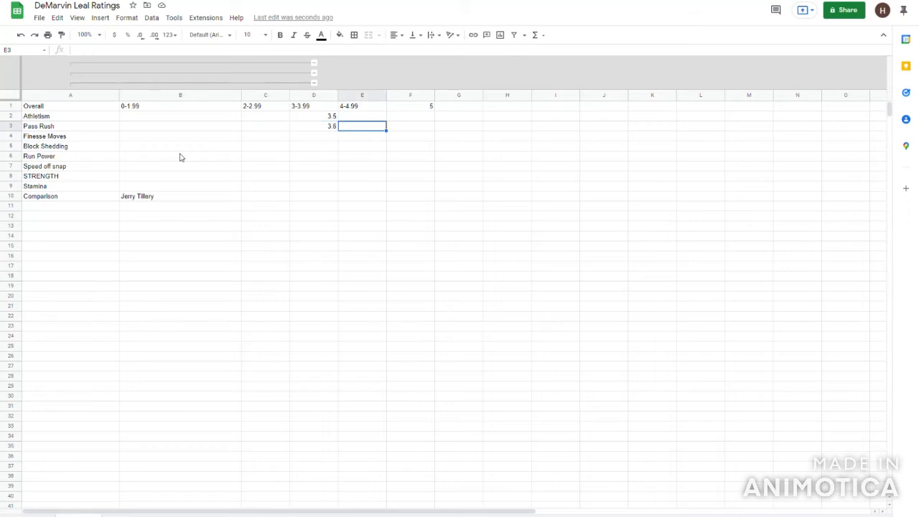
pyautogui.click(313, 135)
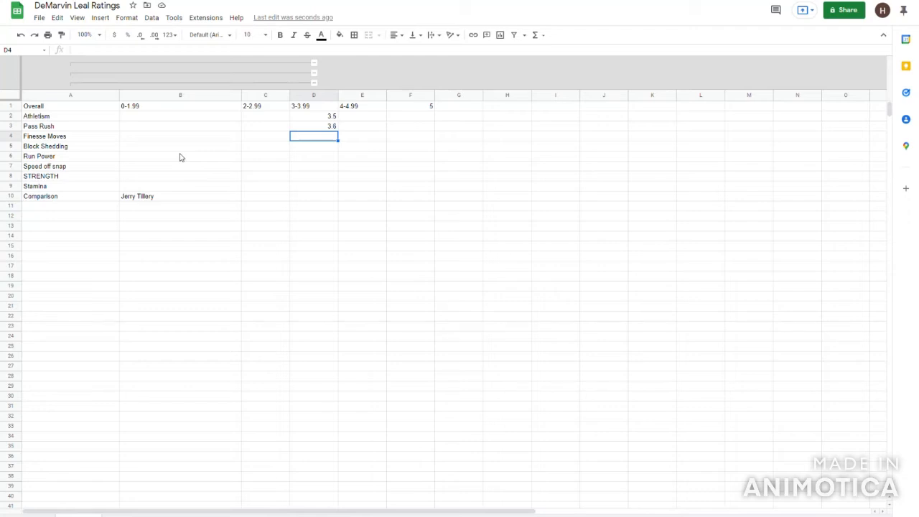
pyautogui.write('3.5')
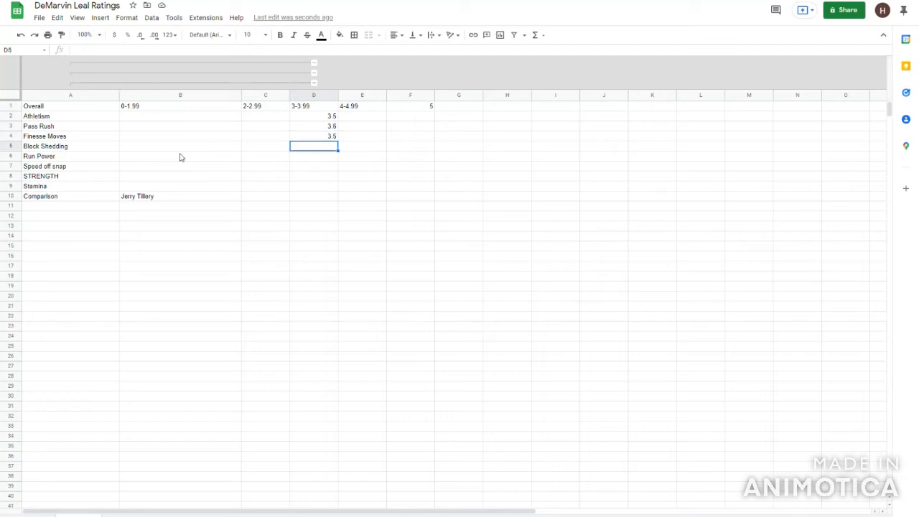
pyautogui.write('3/')
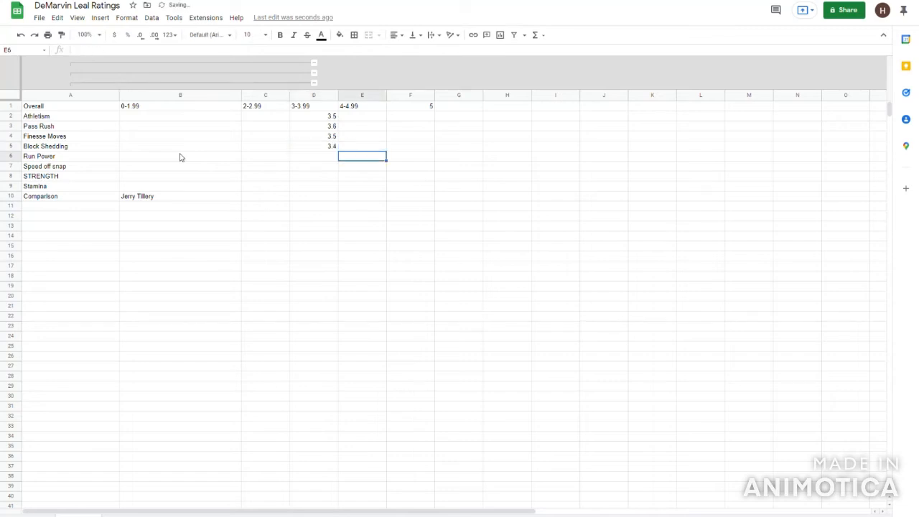
pyautogui.click(266, 156)
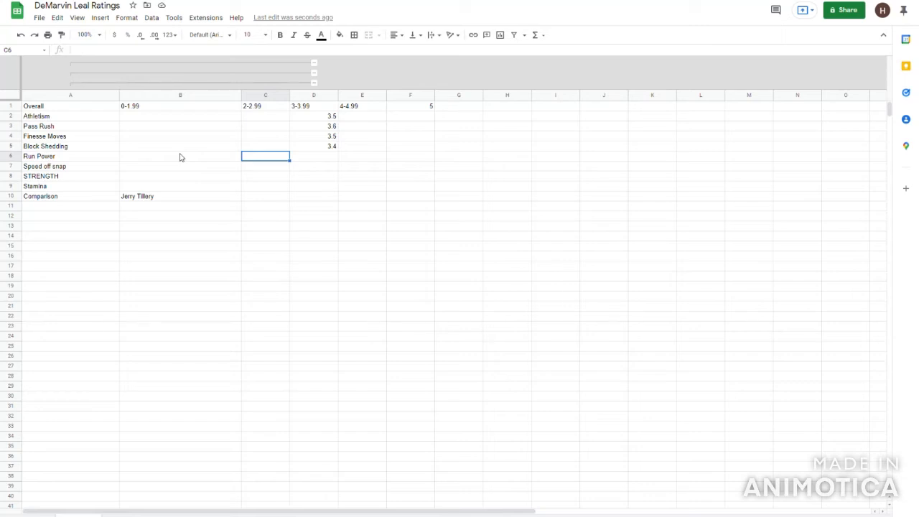
pyautogui.write('2.1')
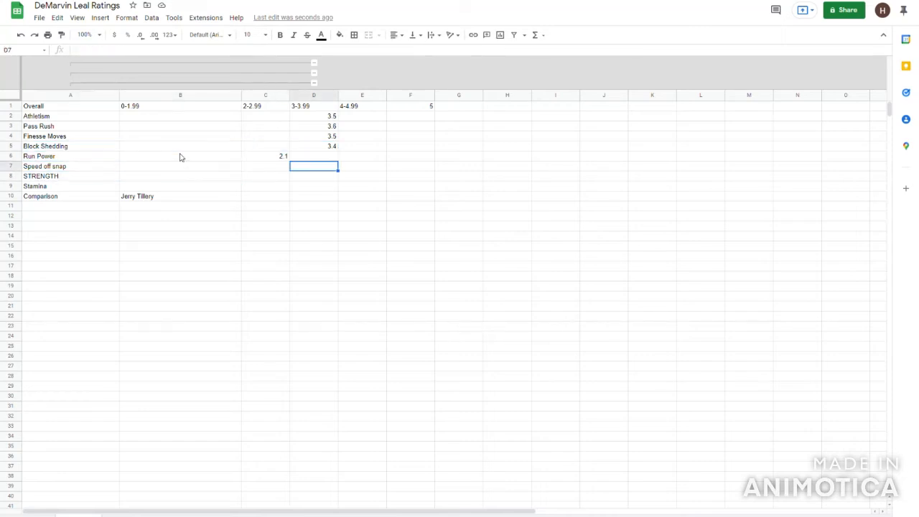
# - Enter Speed off snap 3.15 in D7 and STRENGTH 2.9 in C8
pyautogui.write('3.1')
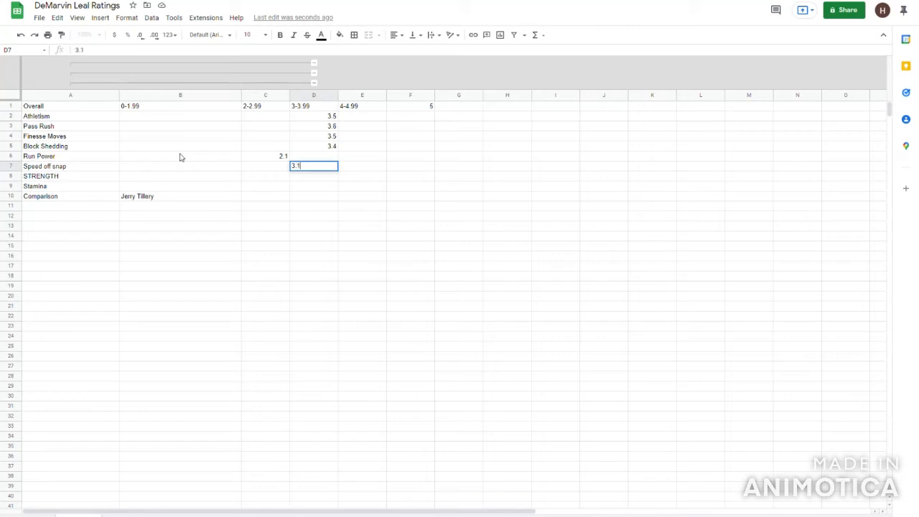
pyautogui.press('Enter')
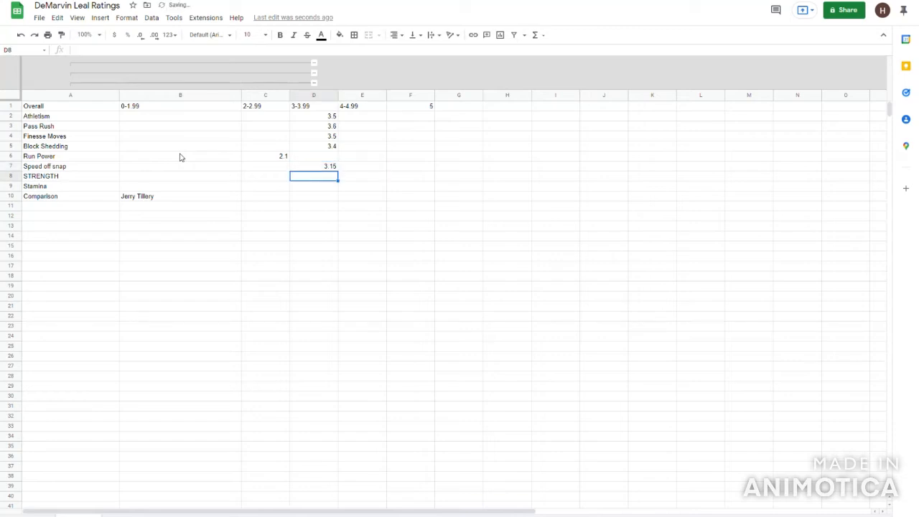
pyautogui.click(314, 166)
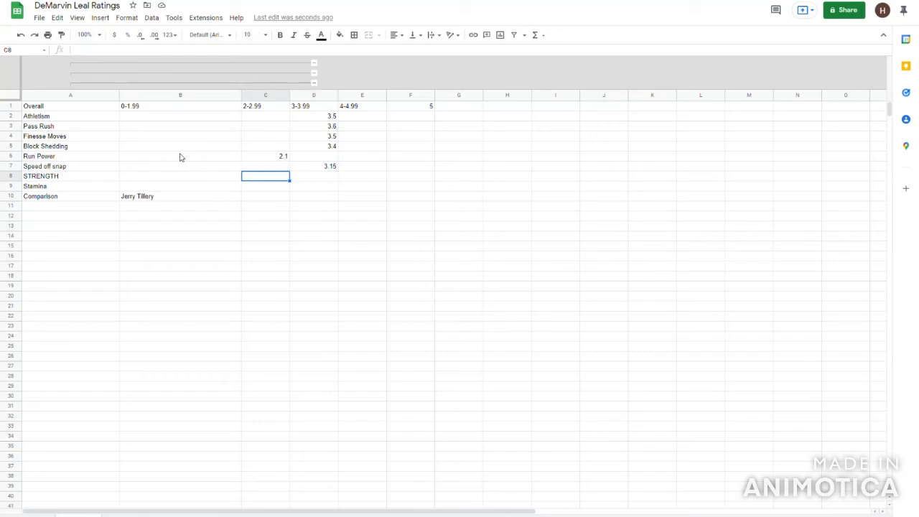
pyautogui.write('2.9')
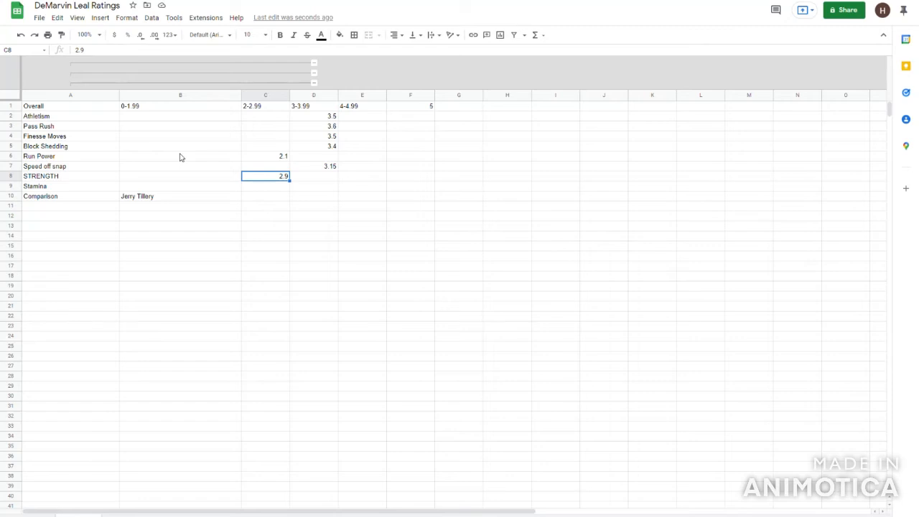
pyautogui.click(313, 176)
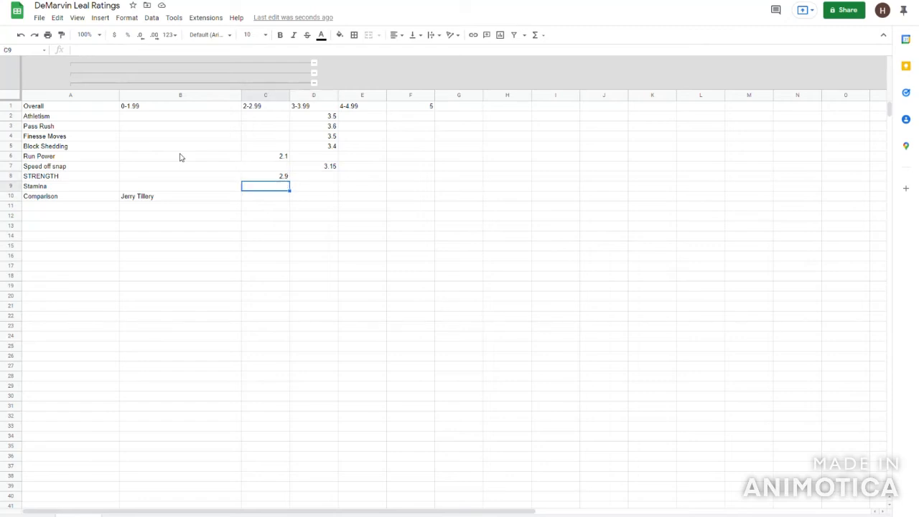
pyautogui.click(313, 186)
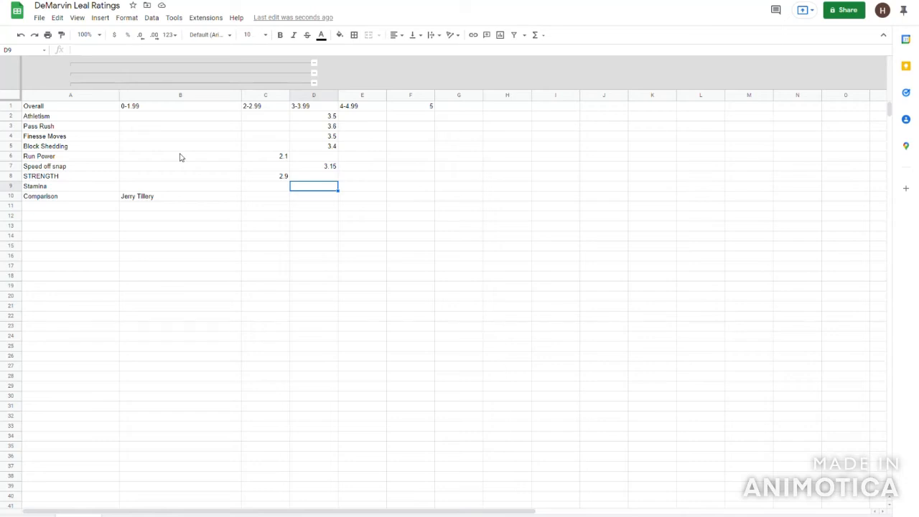
# - Enter Stamina 3.4 in D9 under the 3–3.99 column
pyautogui.write('2')
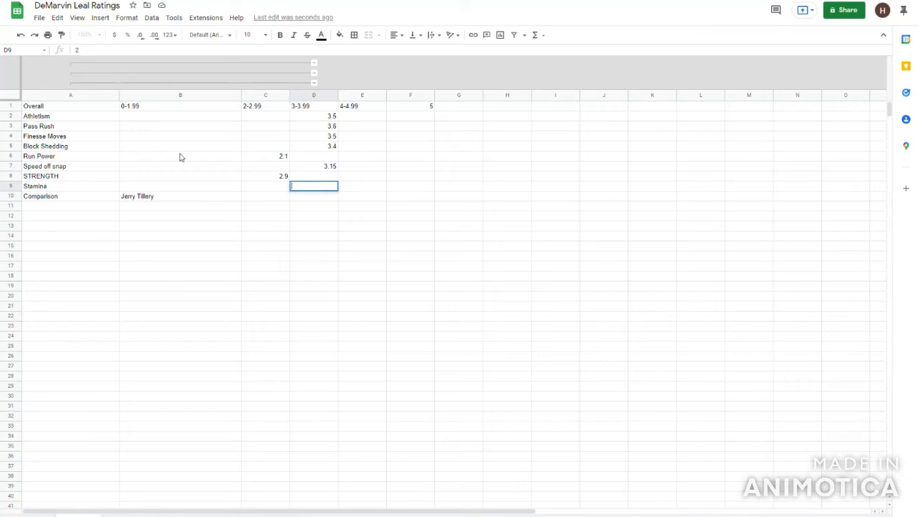
pyautogui.write('3.4')
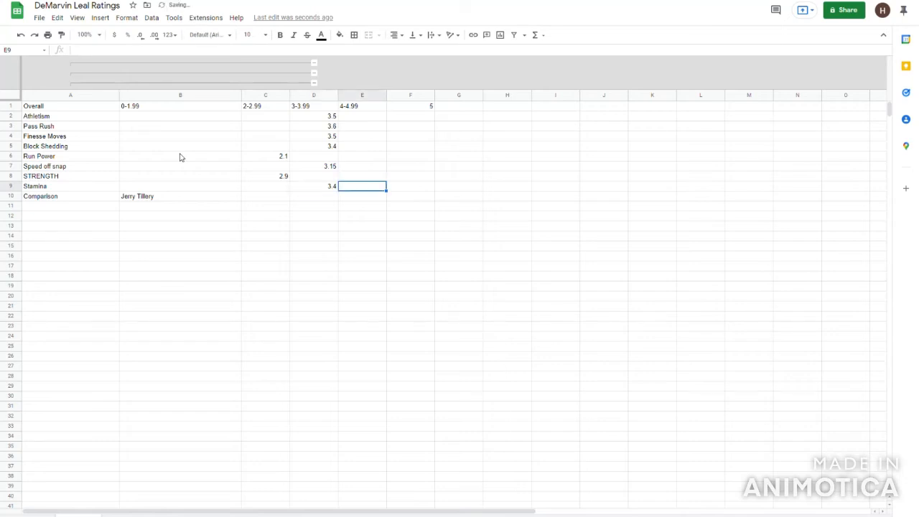
pyautogui.click(314, 186)
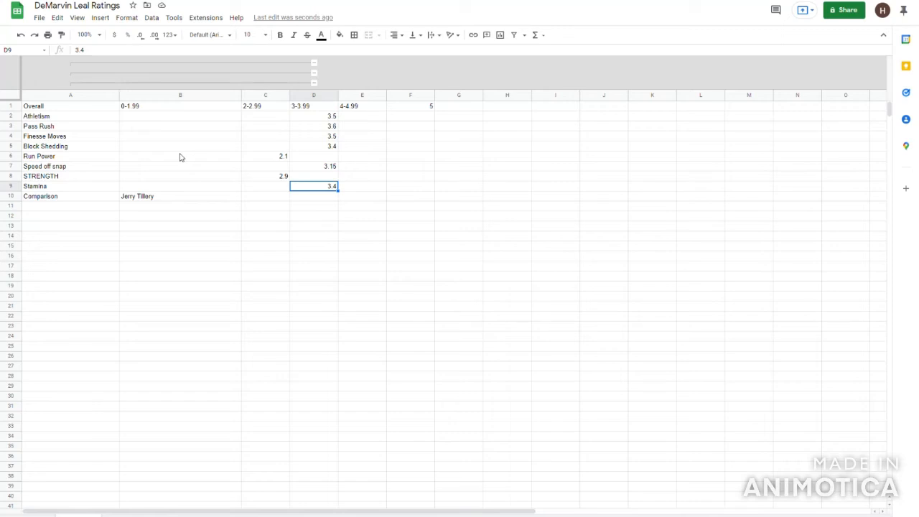
# - Compare the Stamina score with the Jerry Tillery comparison in B10
pyautogui.click(181, 196)
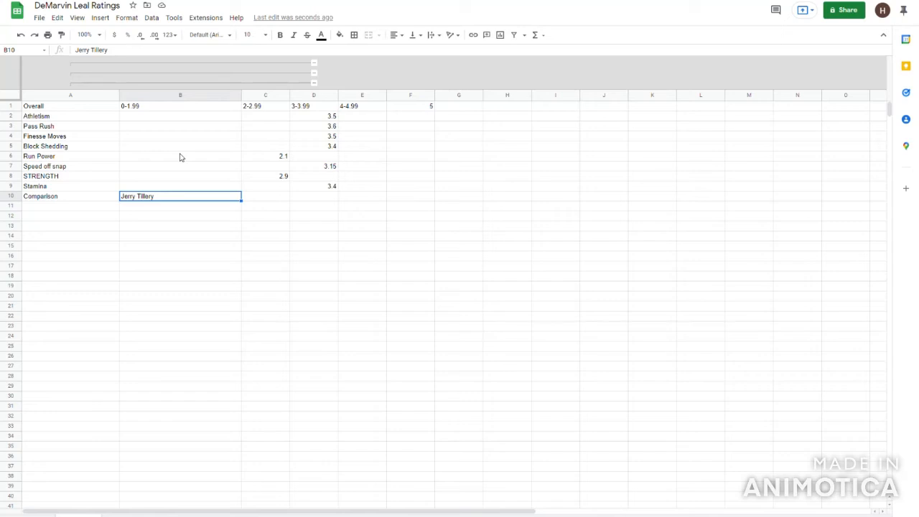
pyautogui.click(181, 146)
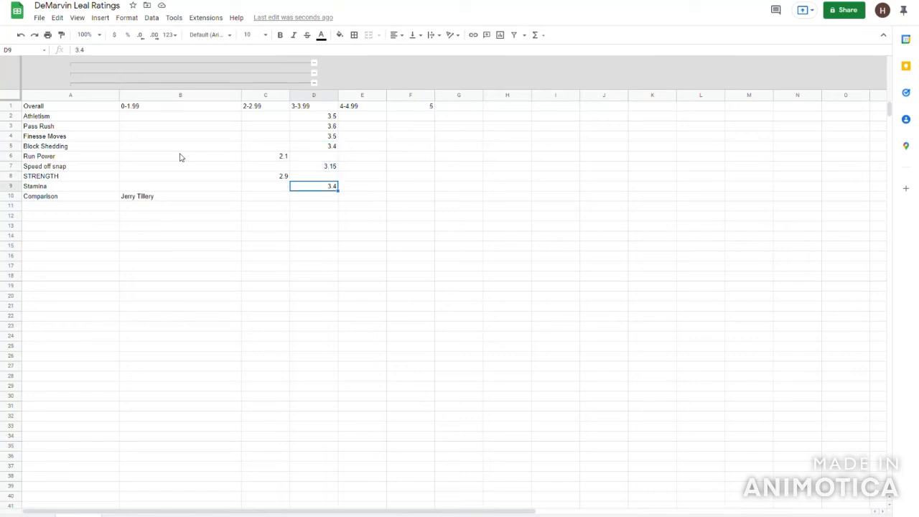
pyautogui.click(179, 196)
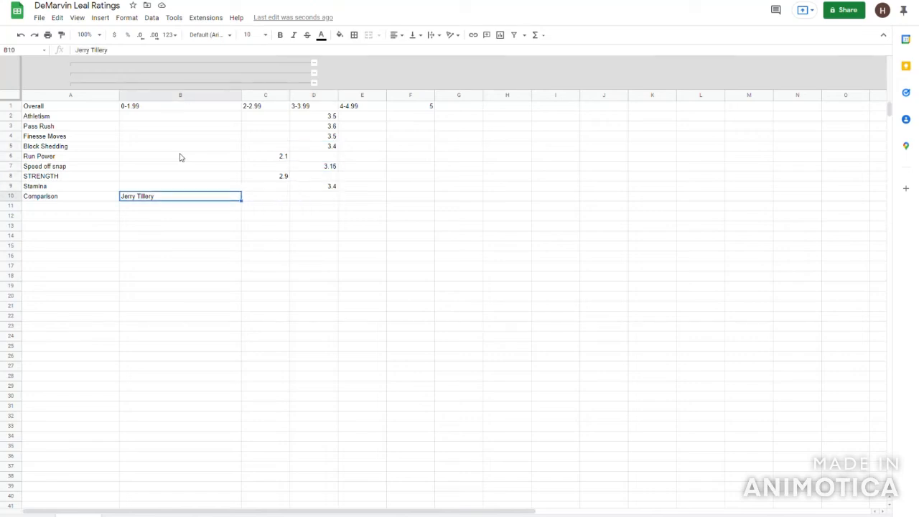